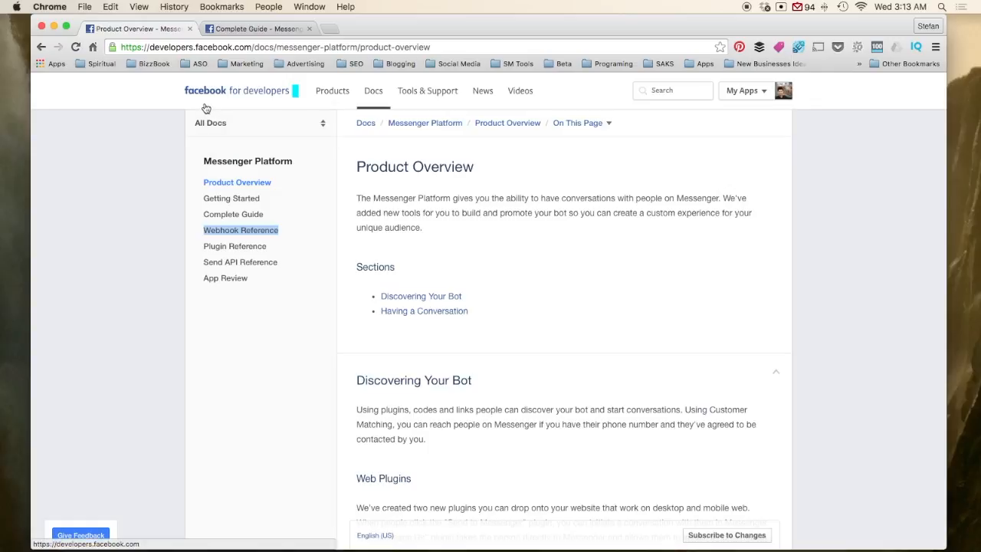
pyautogui.moveTo(235, 229)
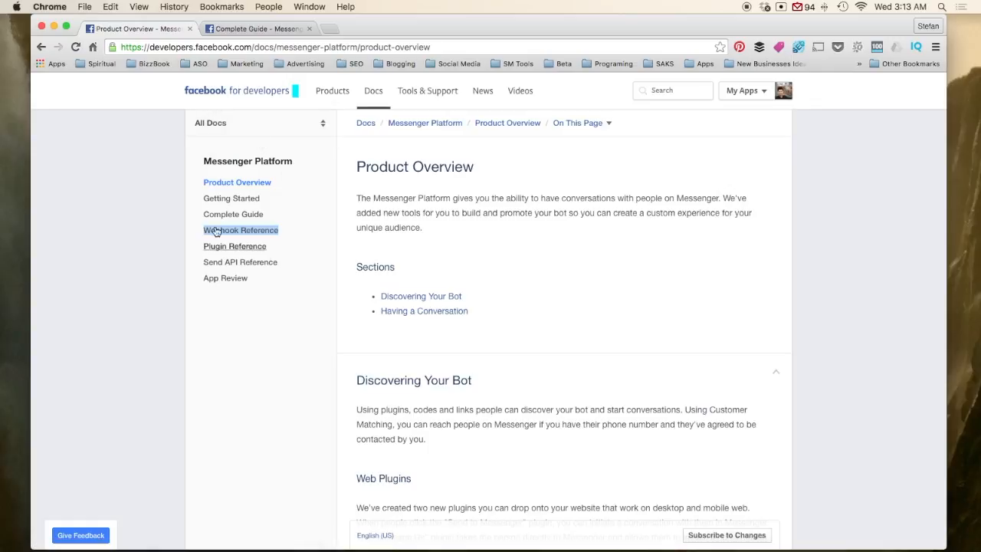
pyautogui.moveTo(458, 271)
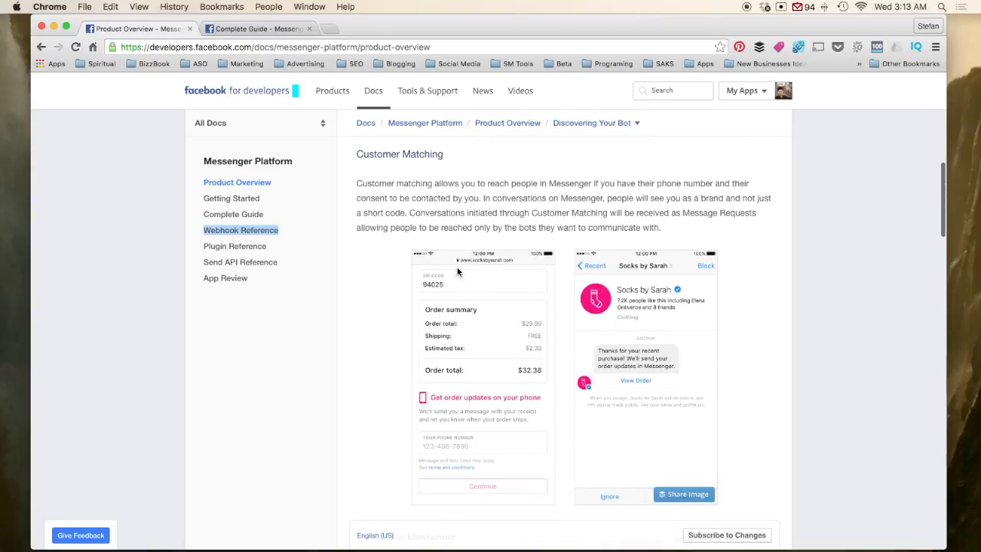
# - Scroll past Messenger Codes, Welcome Screen and structured templates to the carousel and User Controls
pyautogui.scroll(-3)
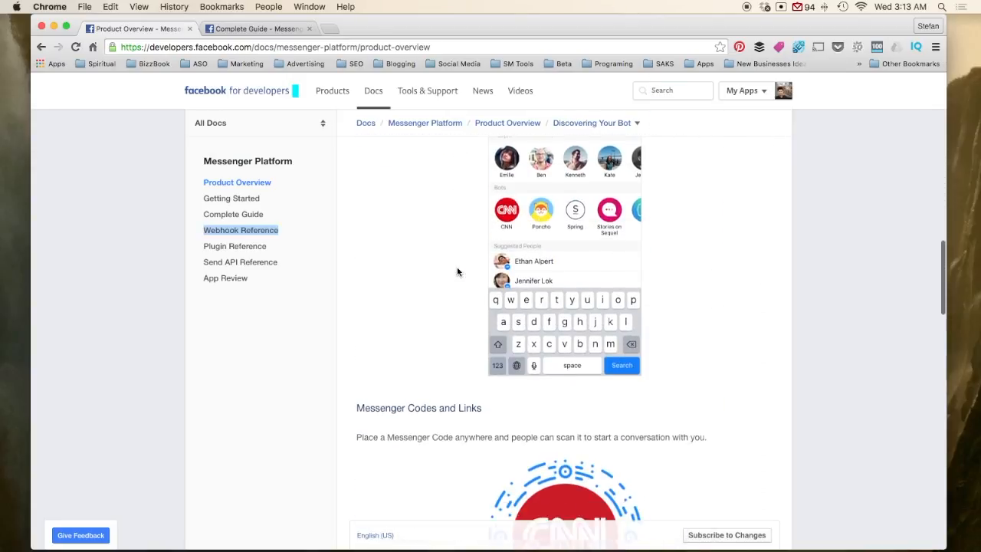
pyautogui.scroll(-3)
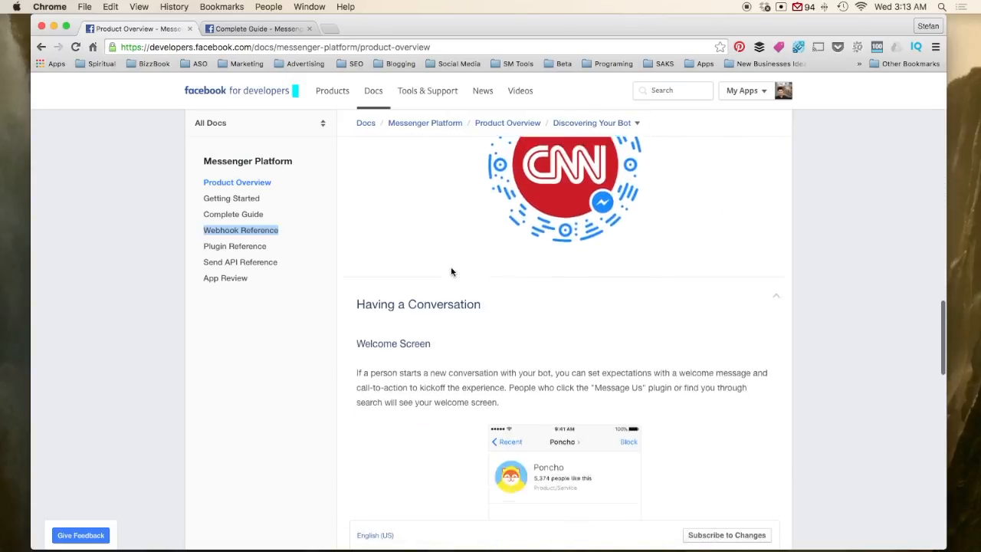
pyautogui.scroll(-3)
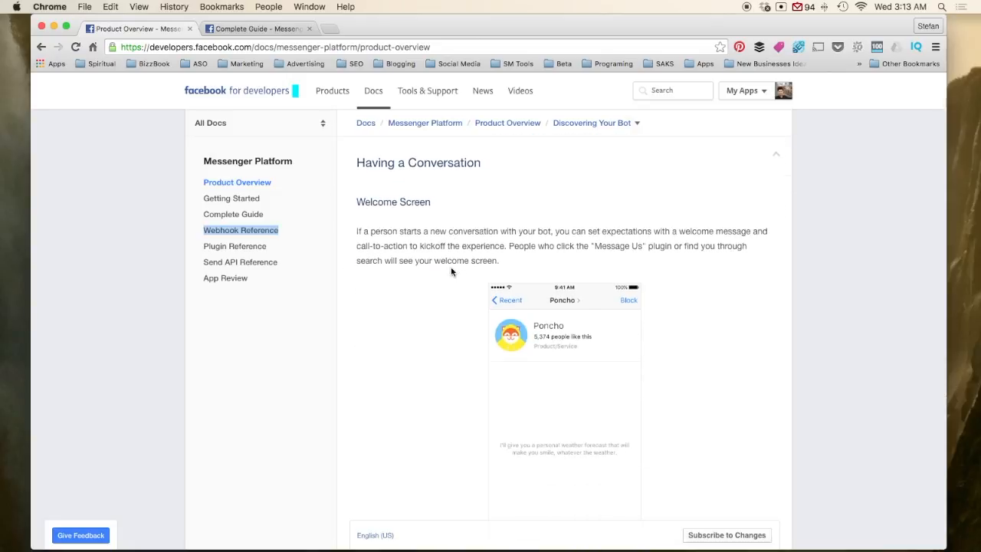
pyautogui.scroll(-3)
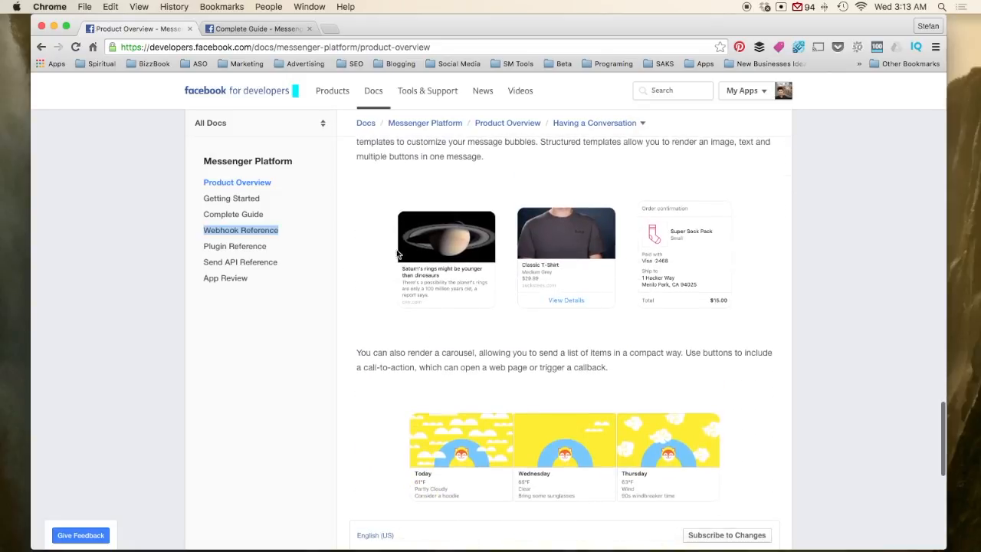
pyautogui.moveTo(440, 303)
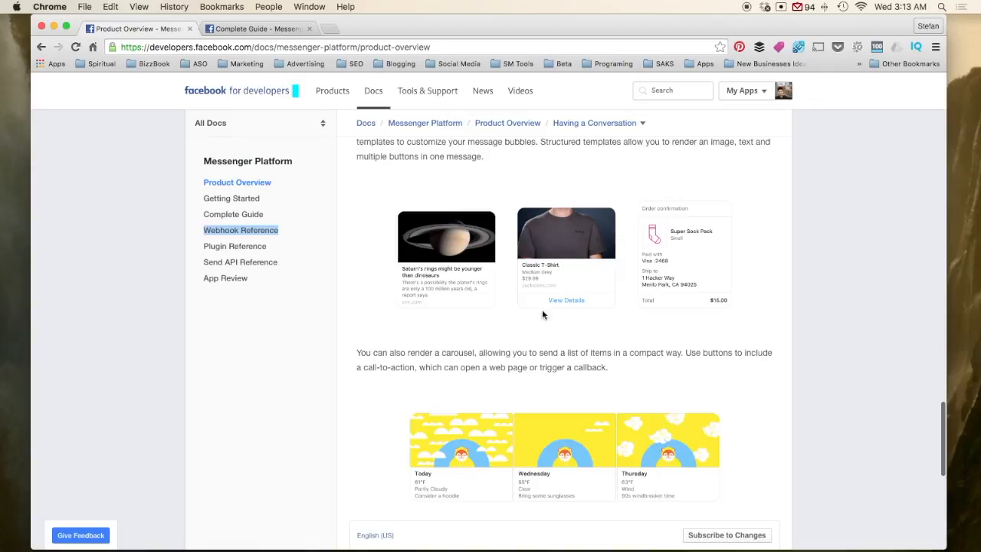
pyautogui.moveTo(611, 300)
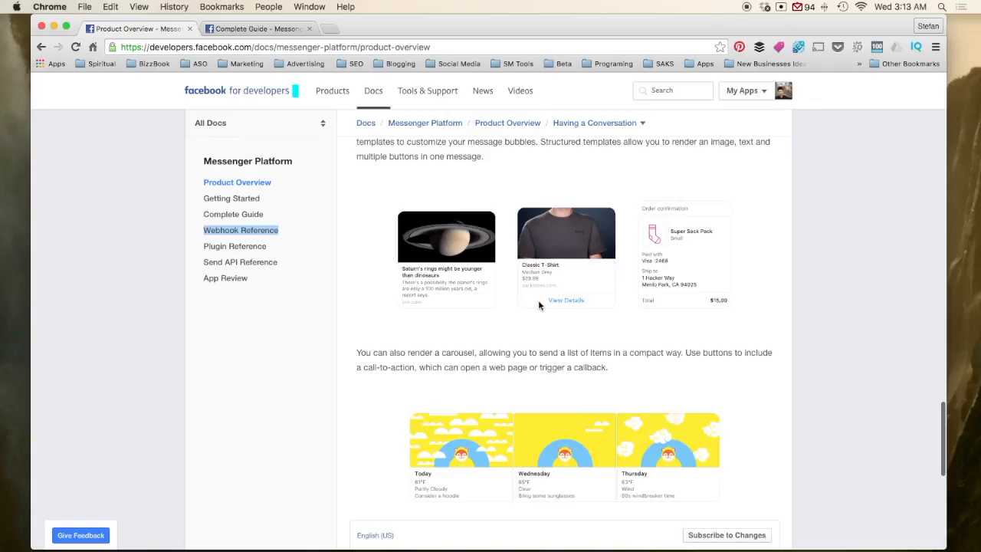
pyautogui.moveTo(634, 318)
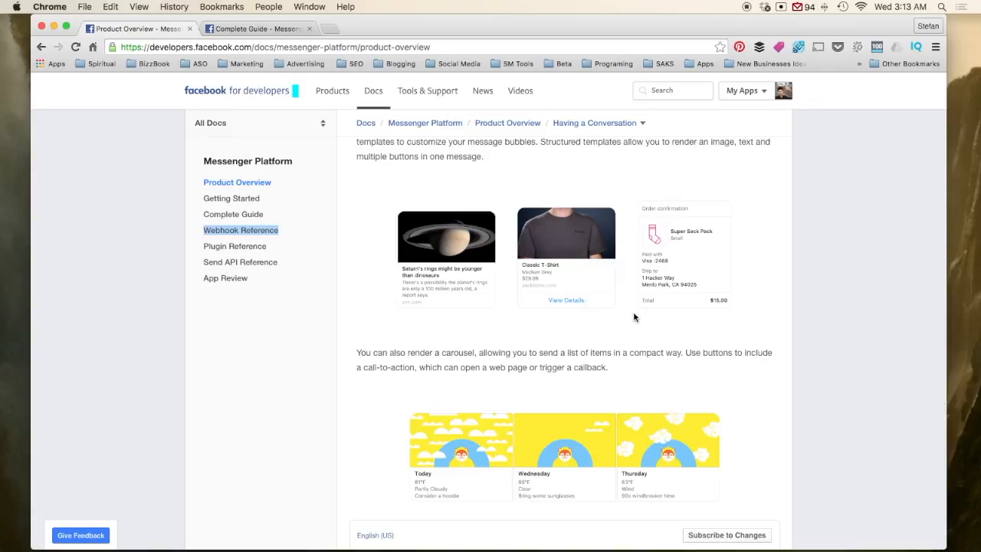
pyautogui.moveTo(713, 319)
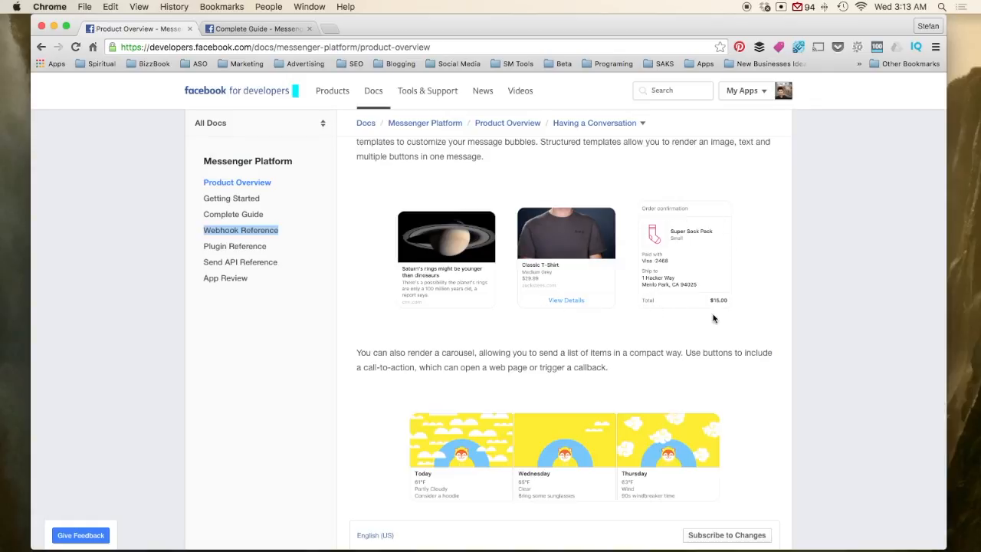
pyautogui.scroll(-3)
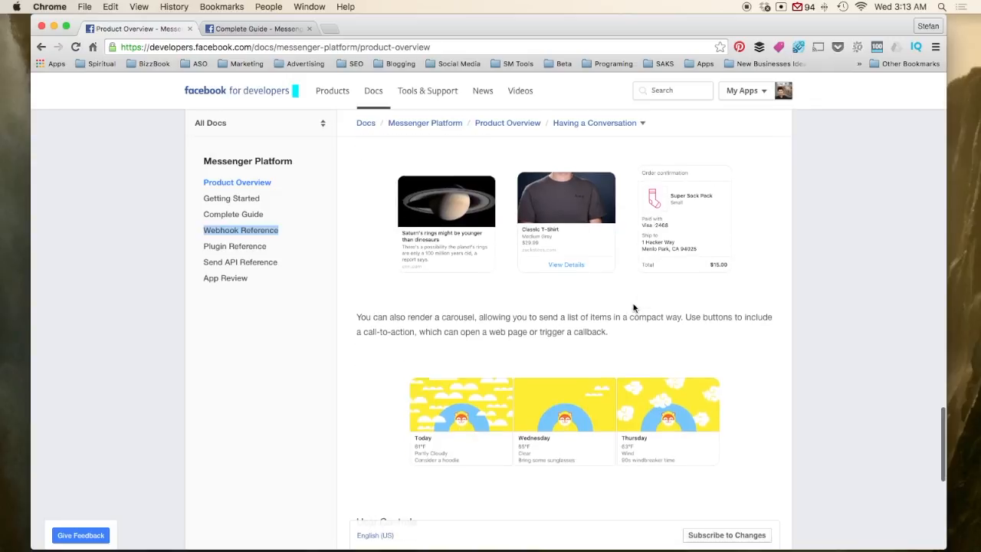
pyautogui.scroll(-3)
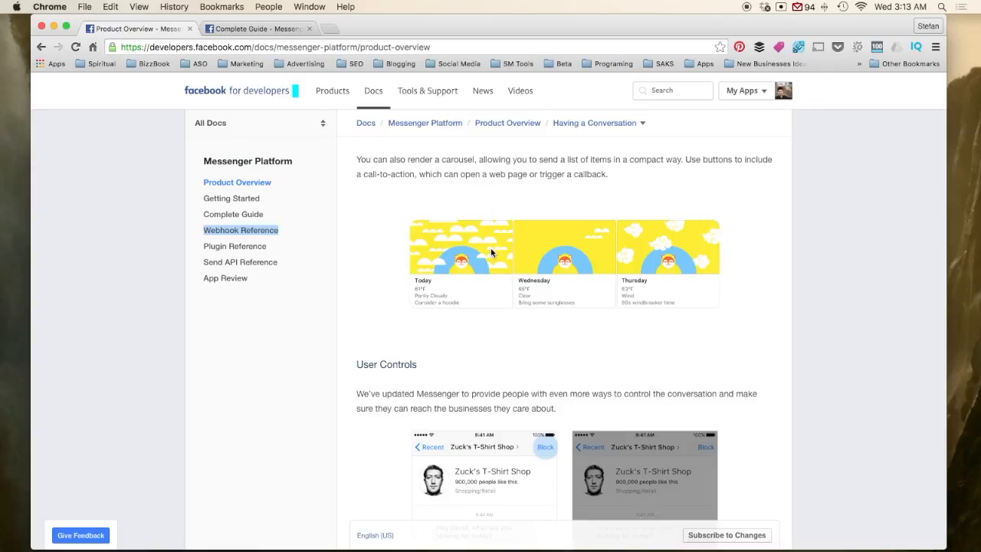
pyautogui.moveTo(664, 258)
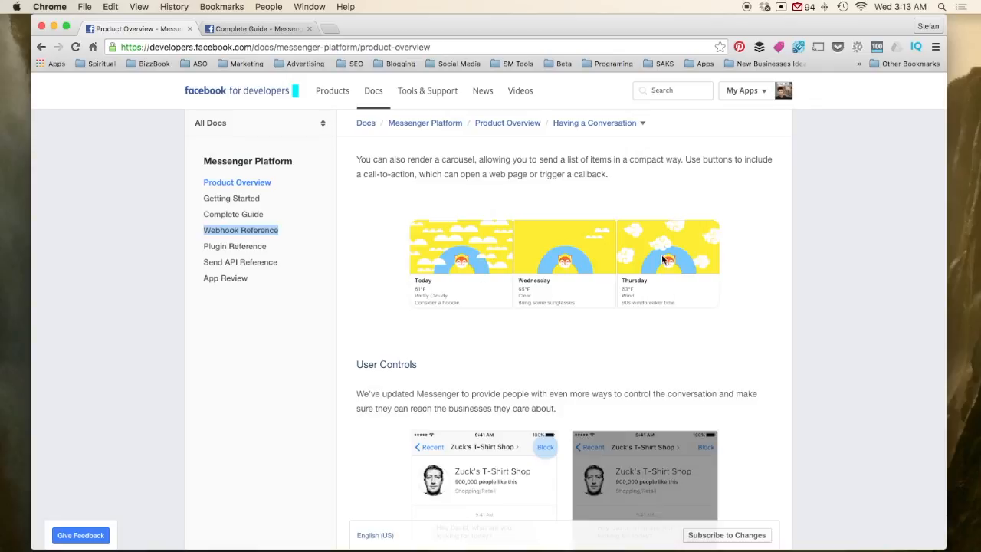
pyautogui.moveTo(583, 306)
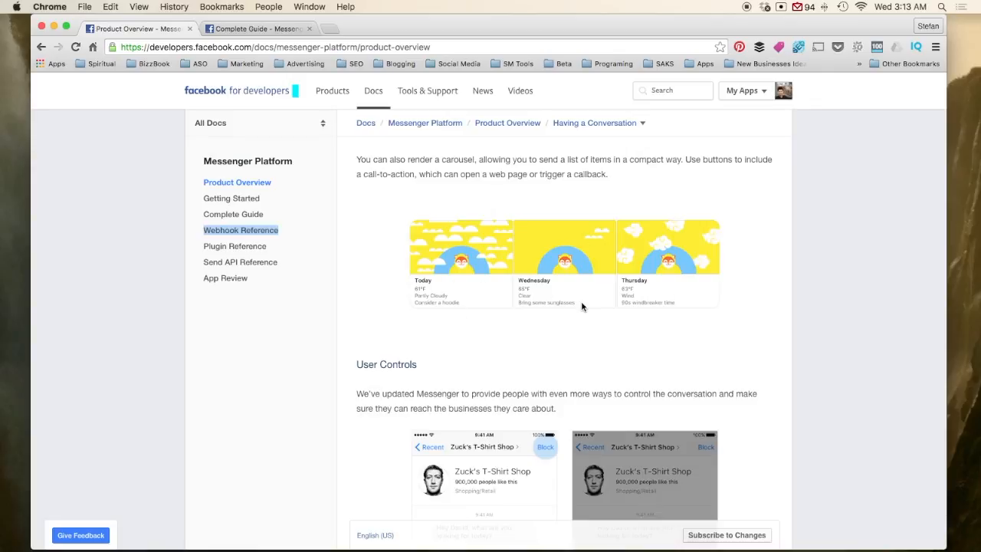
pyautogui.moveTo(523, 298)
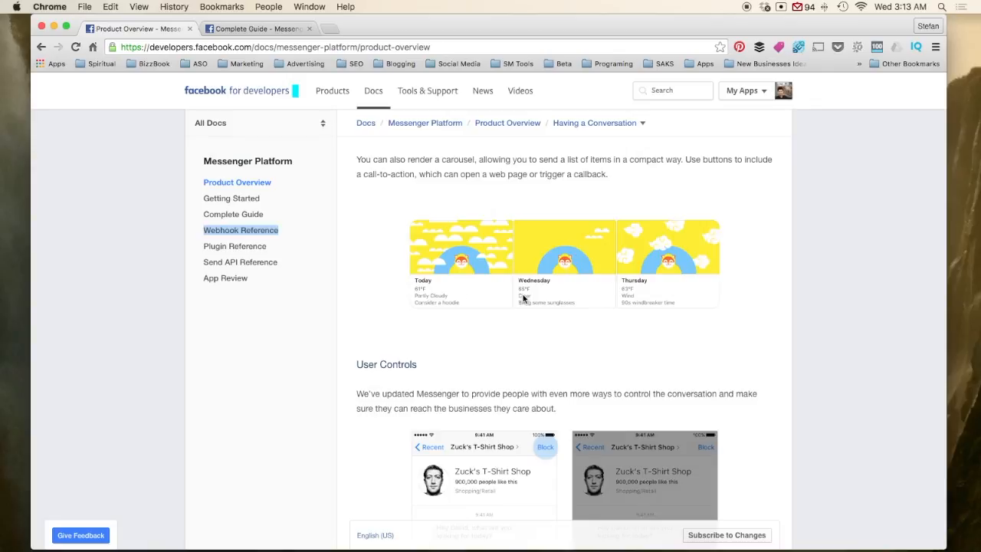
# - Read down through the User Controls blocking example, then scroll back up to Structured Templates
pyautogui.scroll(-3)
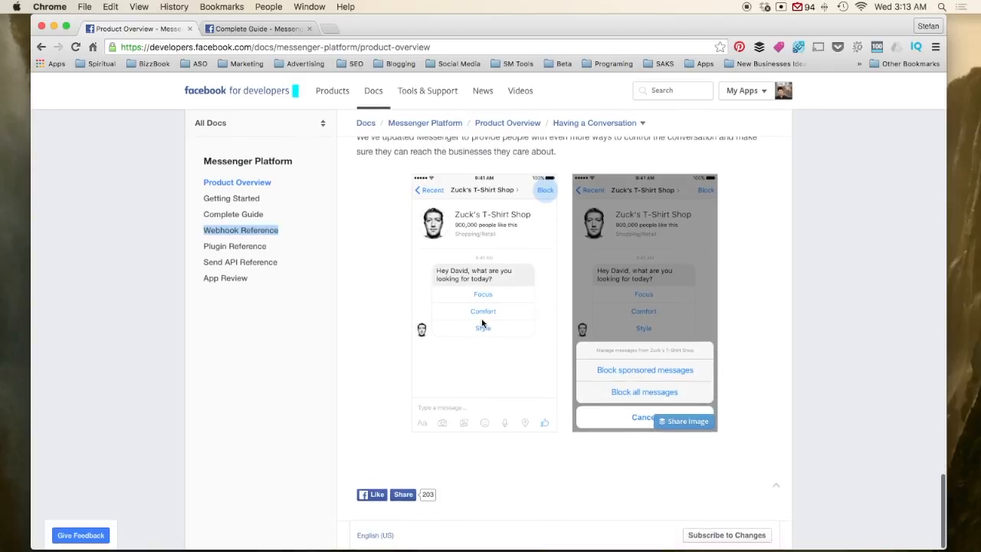
pyautogui.moveTo(484, 325)
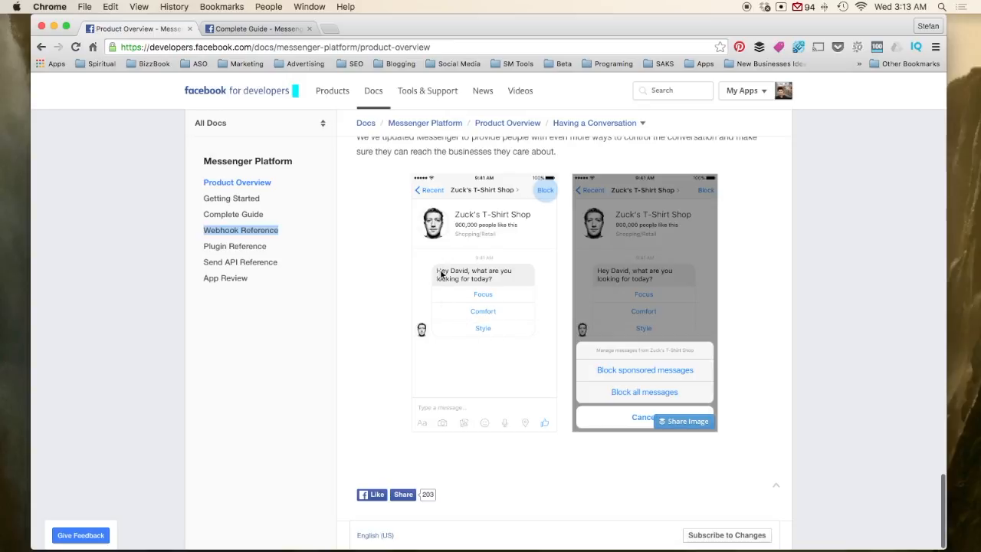
pyautogui.moveTo(525, 274)
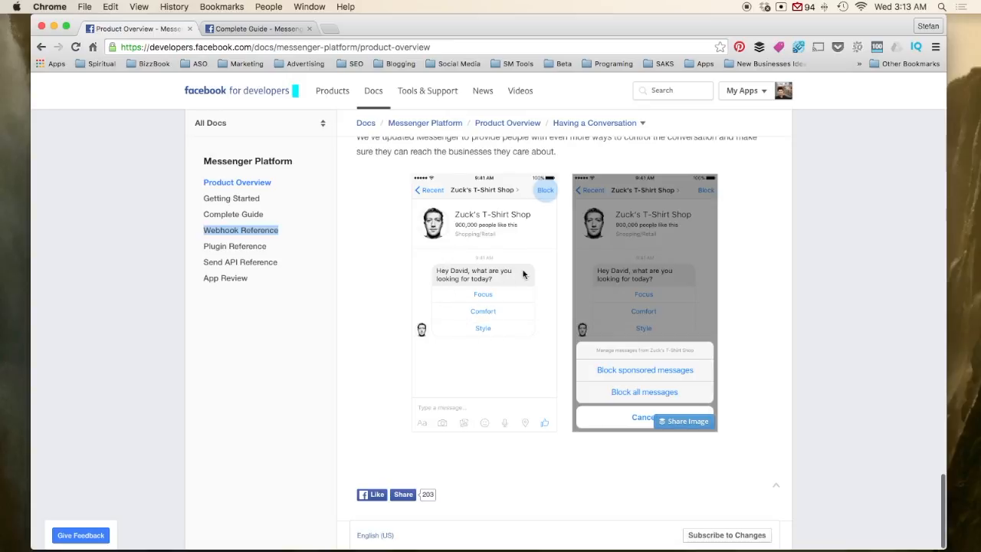
pyautogui.moveTo(499, 307)
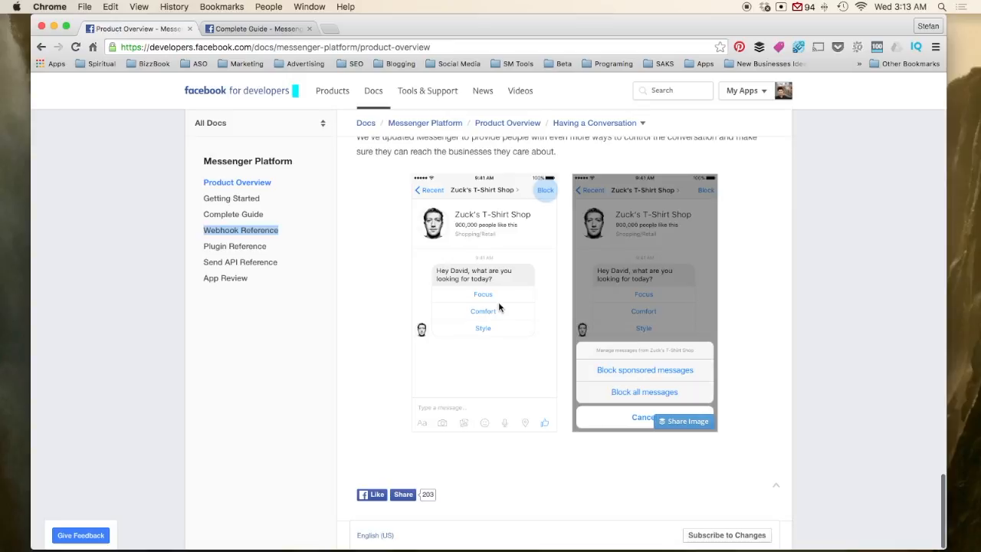
pyautogui.moveTo(498, 324)
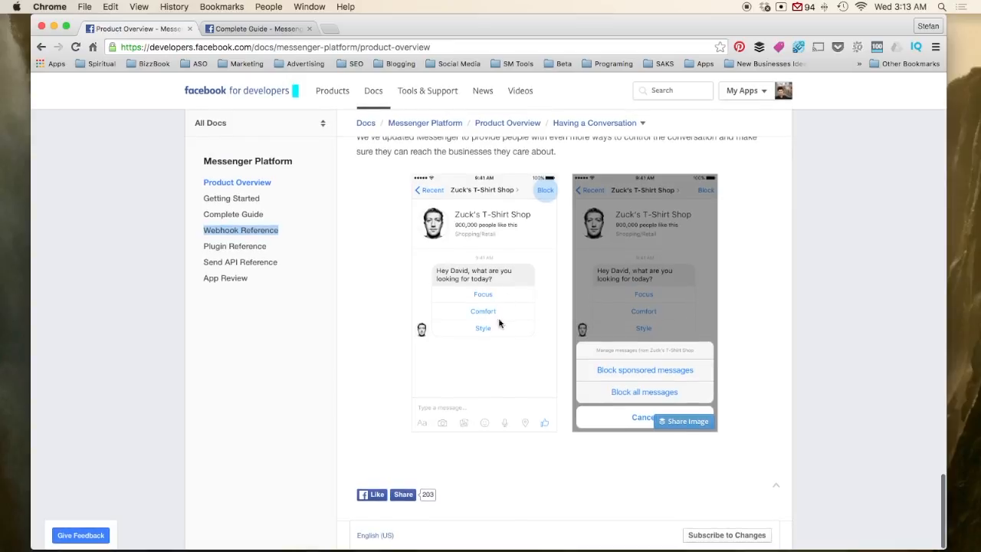
pyautogui.moveTo(468, 366)
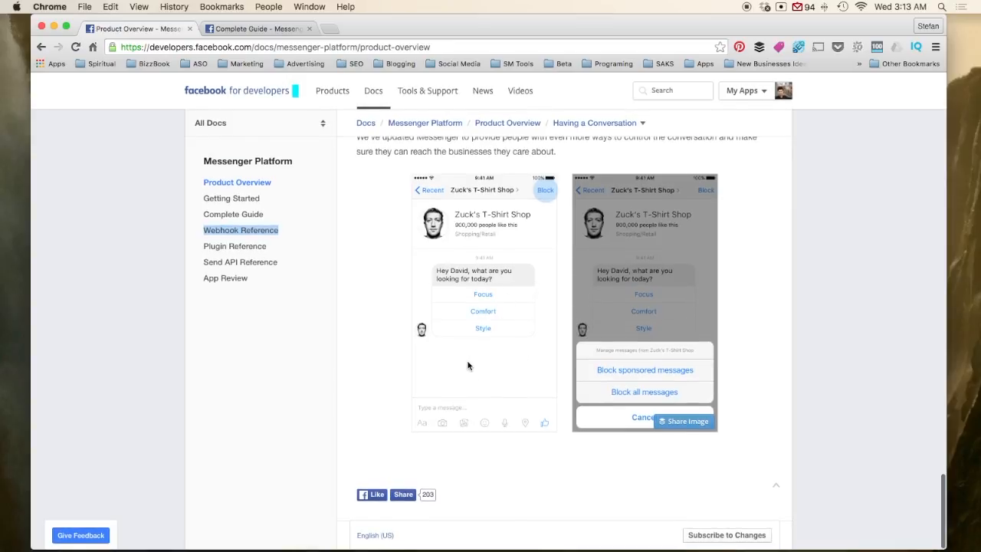
pyautogui.scroll(3)
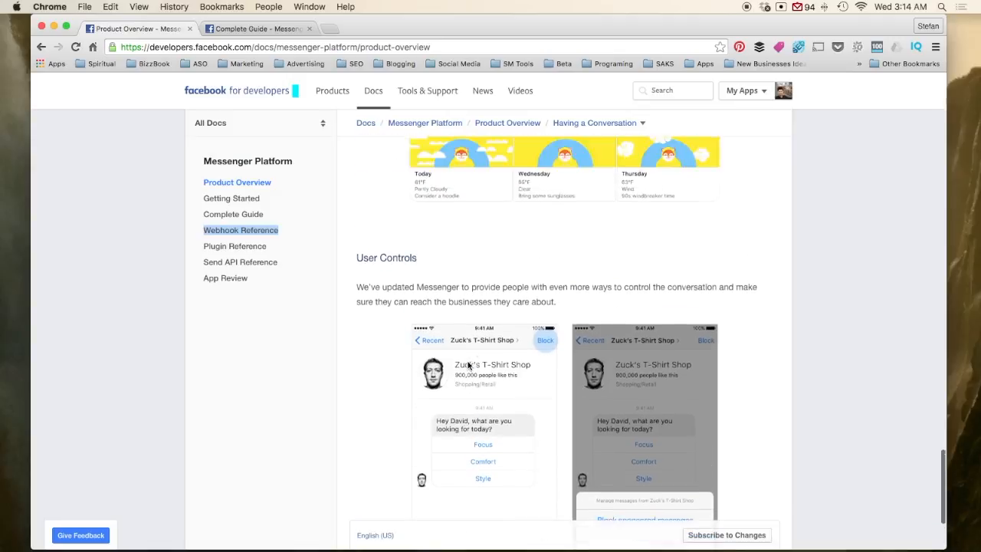
pyautogui.scroll(3)
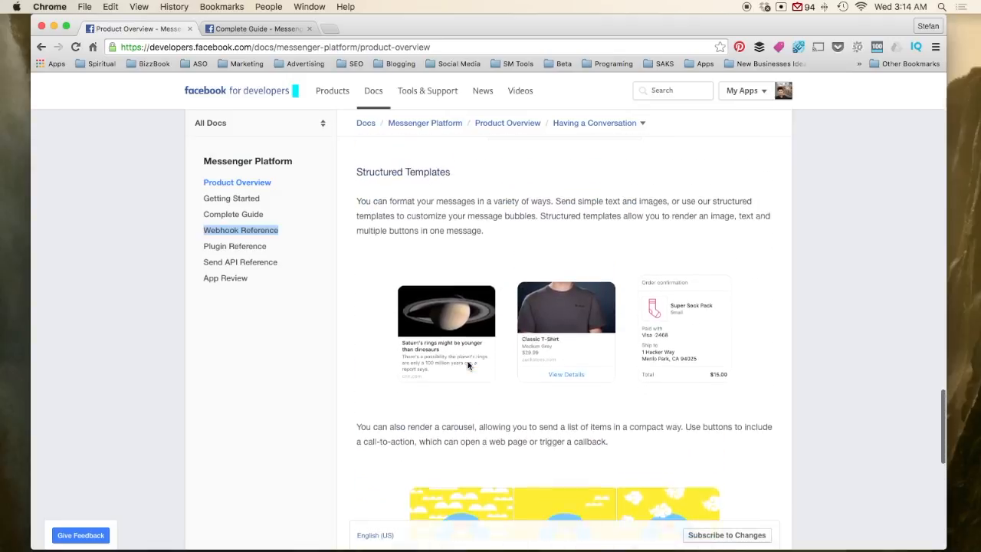
# - Scroll to the Poncho bot Welcome Screen example above the Structured Templates heading
pyautogui.scroll(3)
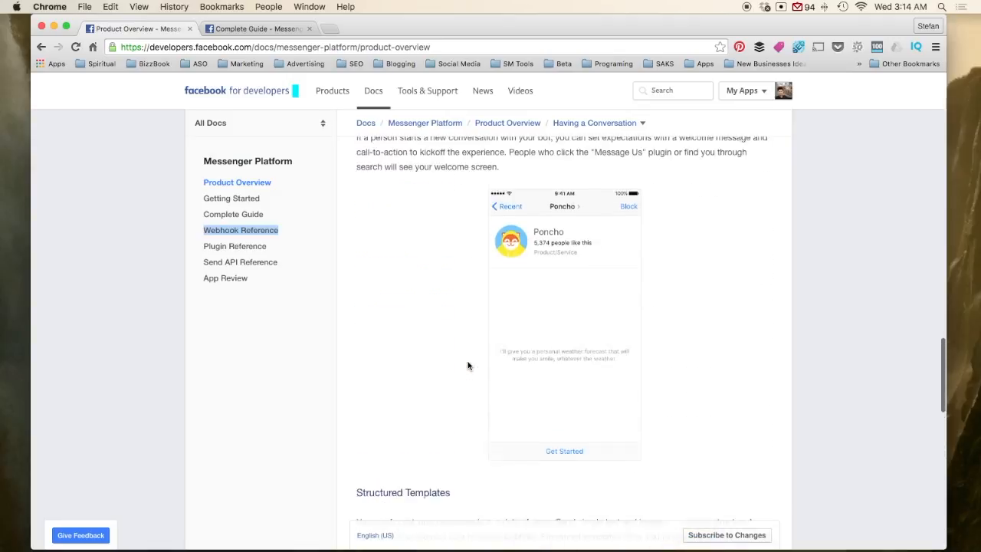
pyautogui.scroll(-3)
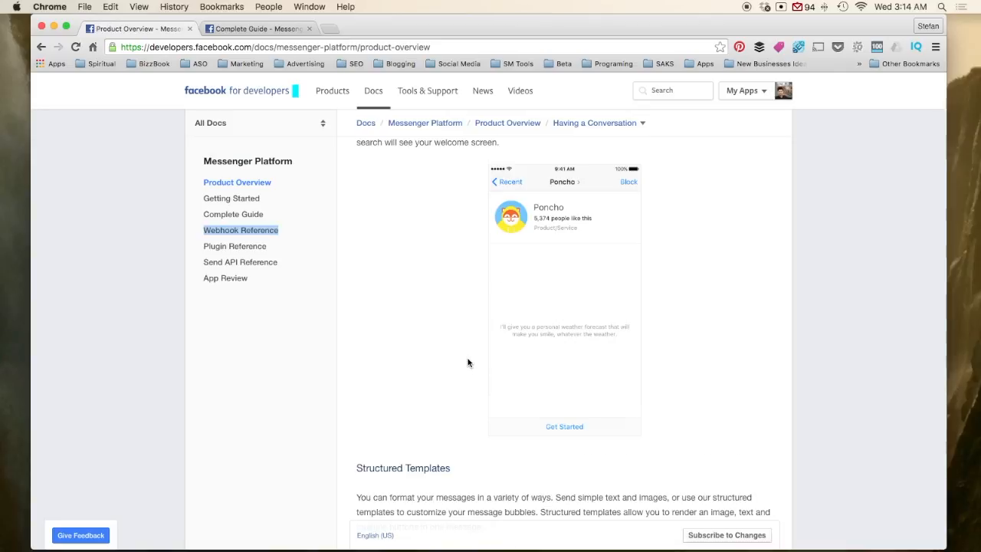
# - Scroll past Structured Templates and the carousel to the User Controls blocking example
pyautogui.scroll(-3)
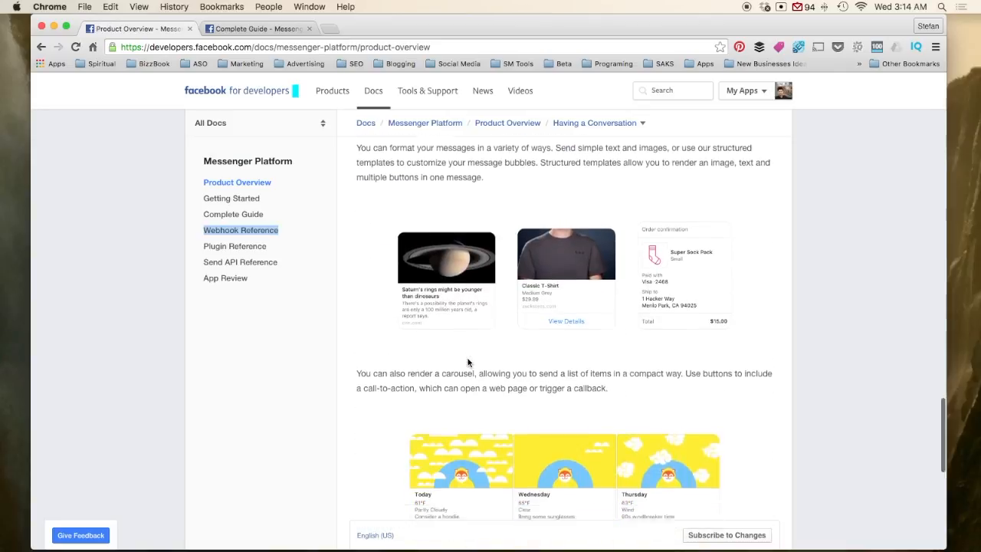
pyautogui.scroll(-3)
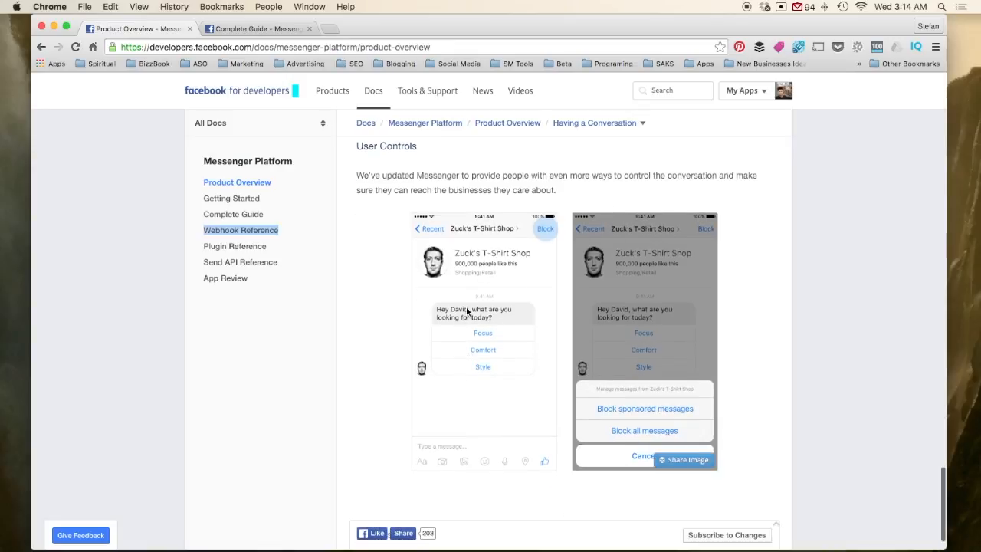
pyautogui.moveTo(556, 270)
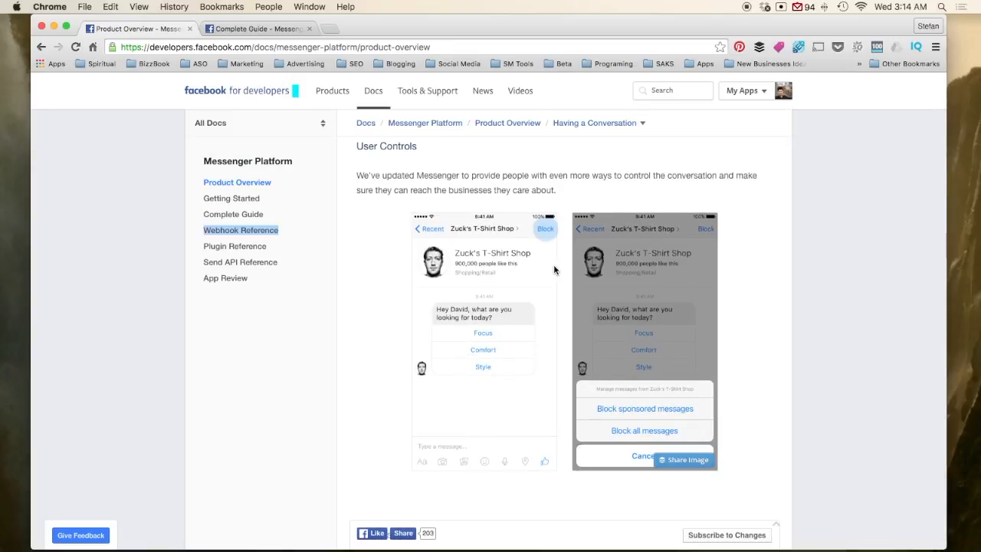
pyautogui.moveTo(495, 328)
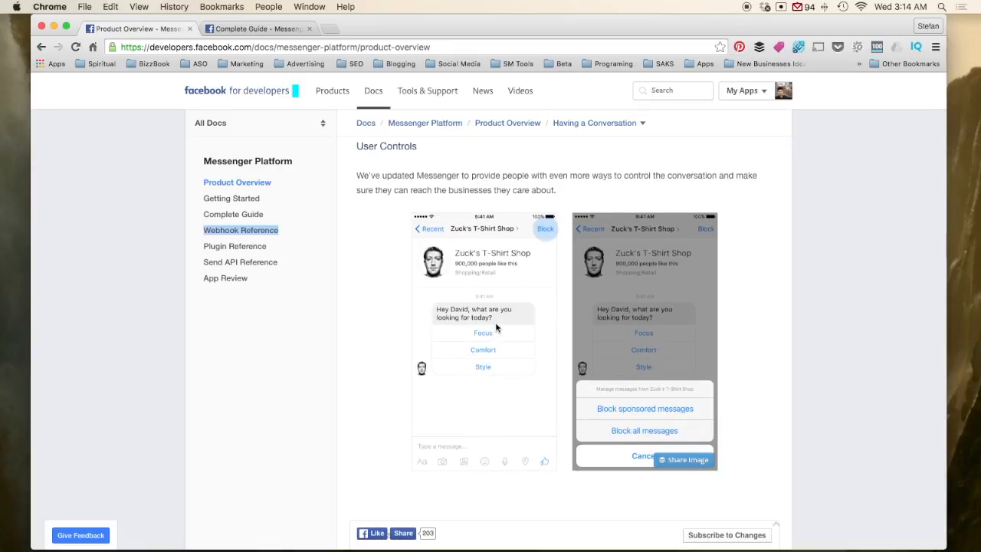
pyautogui.moveTo(493, 381)
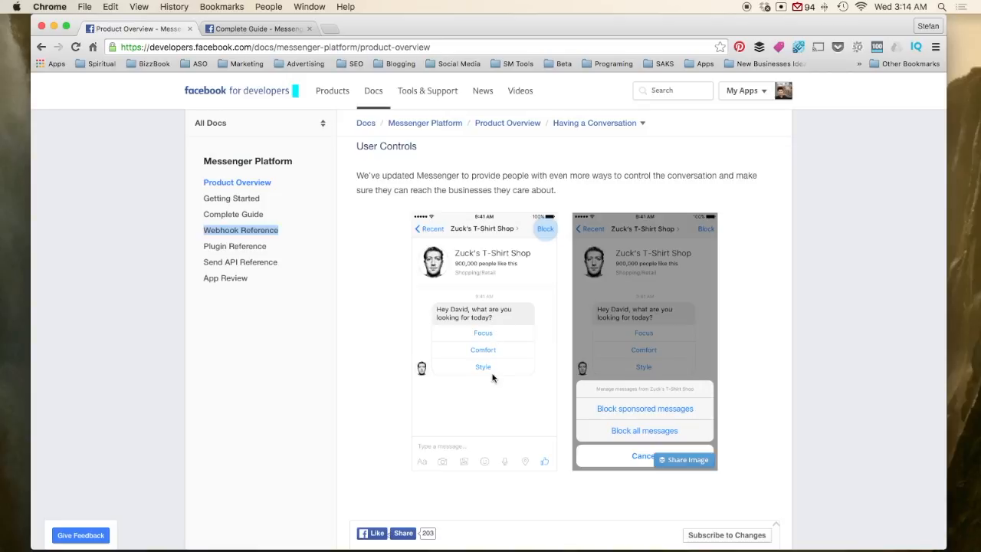
pyautogui.moveTo(496, 379)
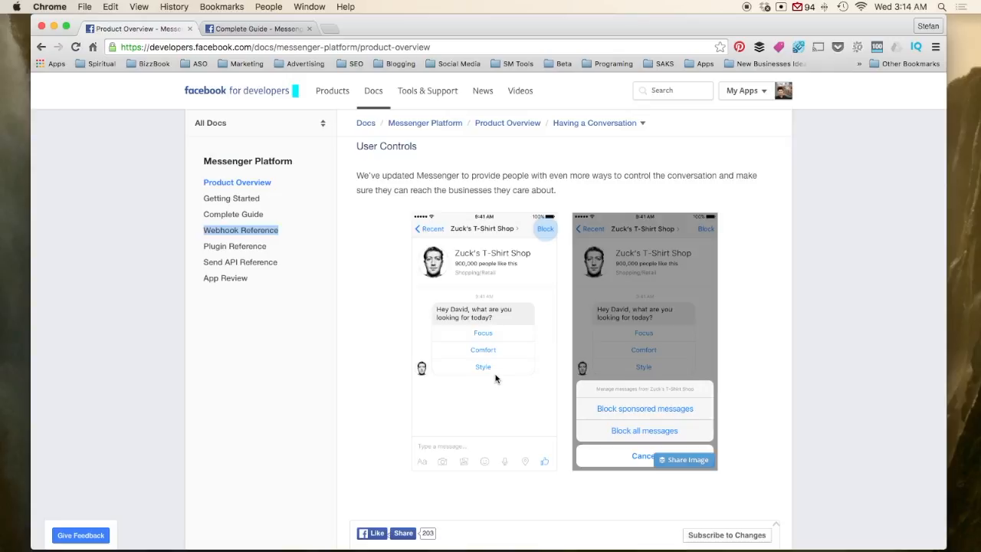
pyautogui.moveTo(499, 441)
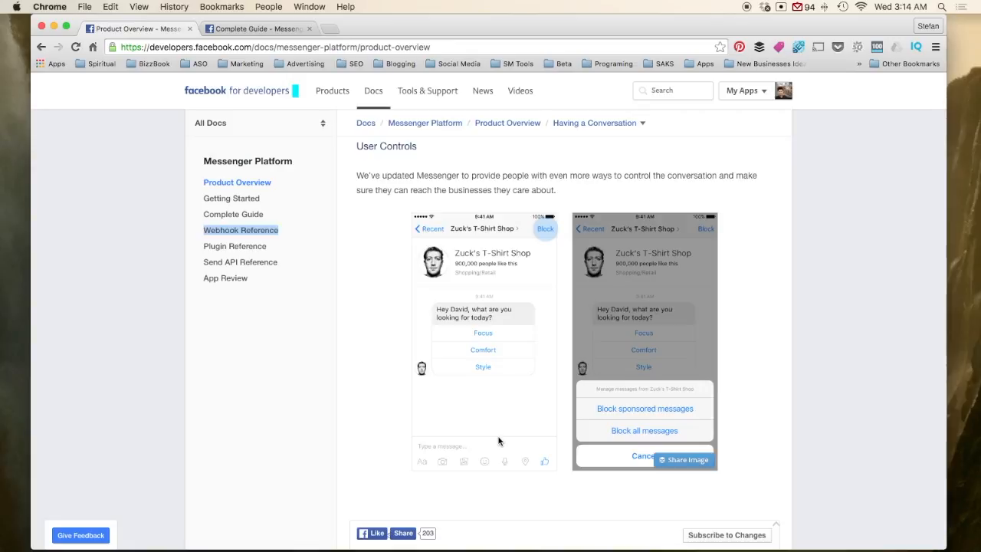
pyautogui.moveTo(529, 387)
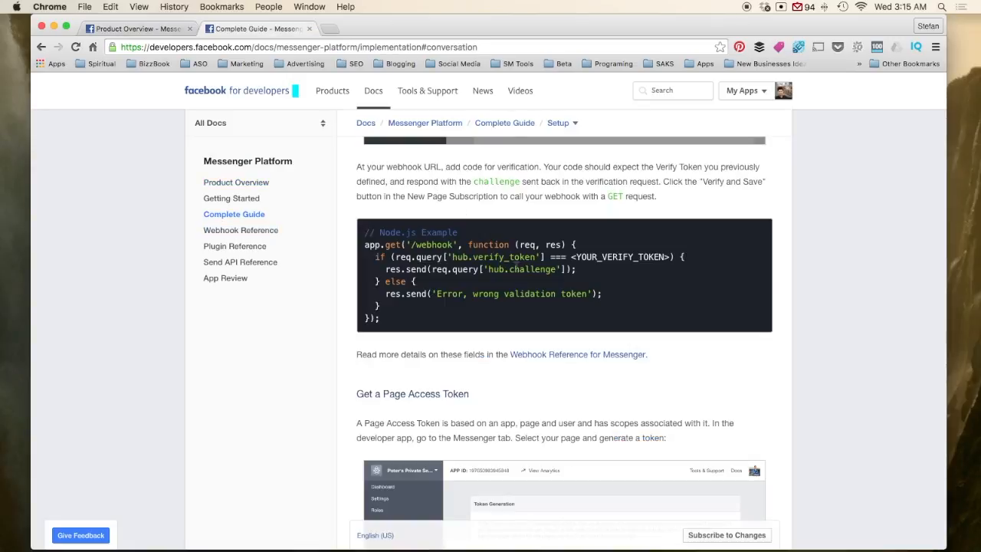
pyautogui.moveTo(387, 326)
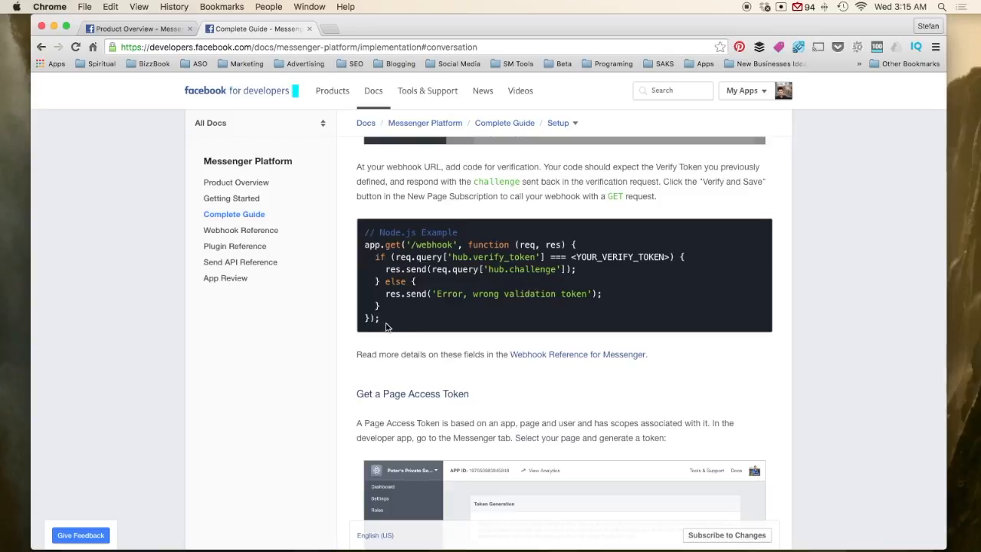
pyautogui.moveTo(366, 255)
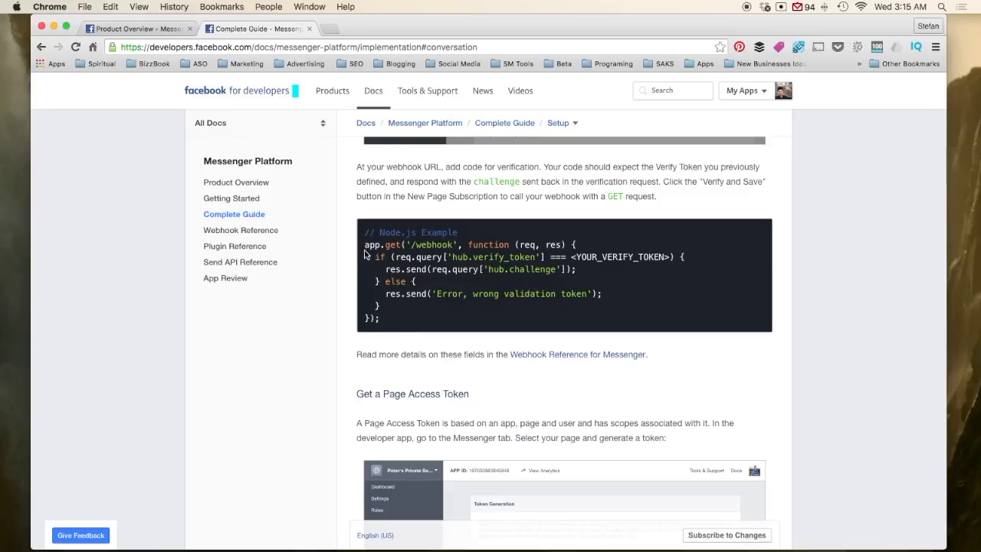
pyautogui.moveTo(366, 253)
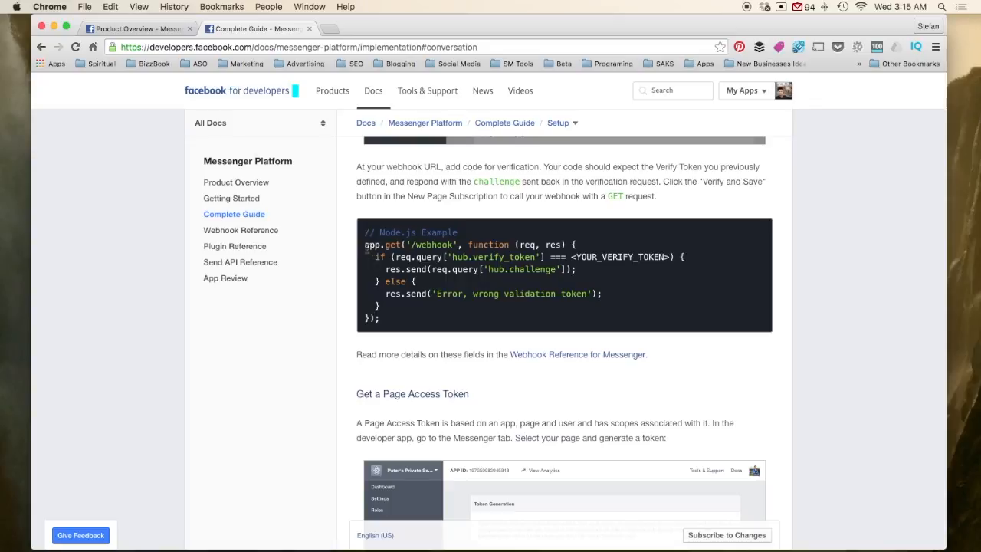
# - Select 'get' in the Node.js webhook verification sample and scroll to 'Subscribe the App to a Page'
pyautogui.doubleClick(404, 245)
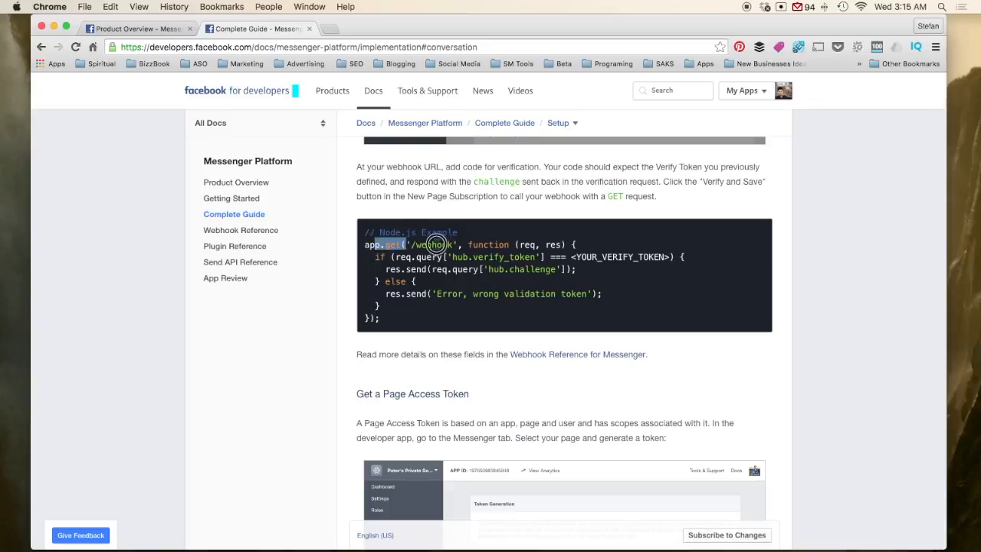
pyautogui.scroll(-3)
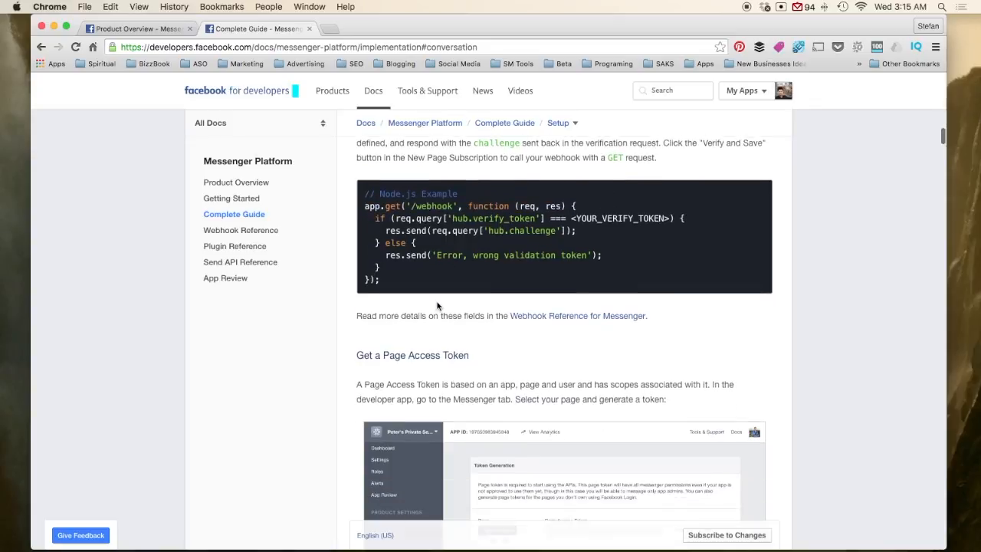
pyautogui.scroll(-3)
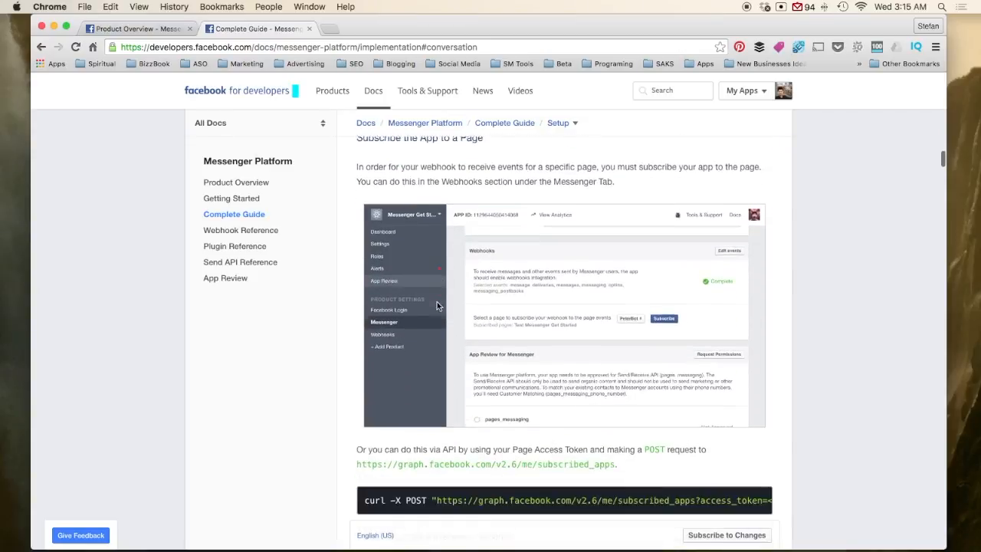
pyautogui.scroll(-3)
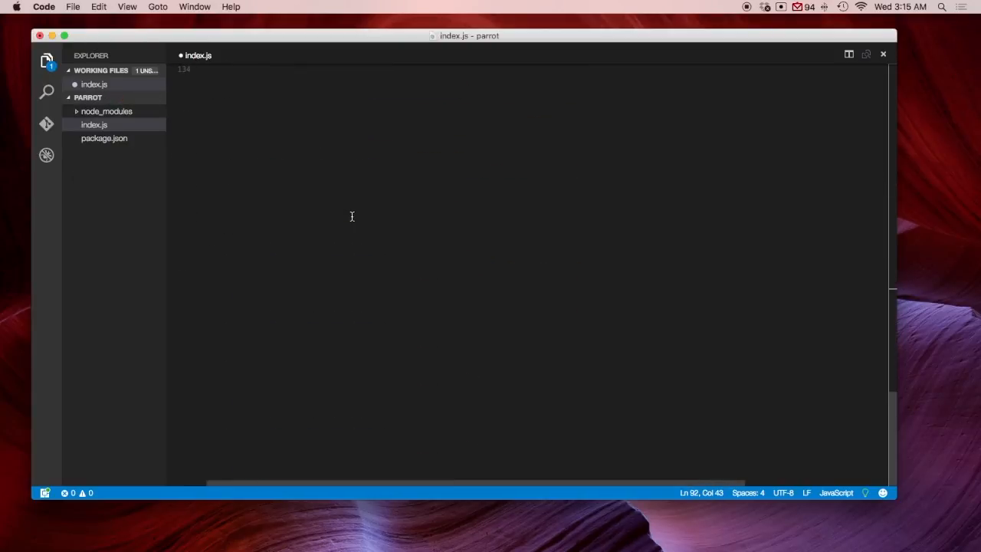
# - Browse File > Open to the Desktop parrot folder, cancel, and right-click index.js in the Explorer
pyautogui.click(73, 6)
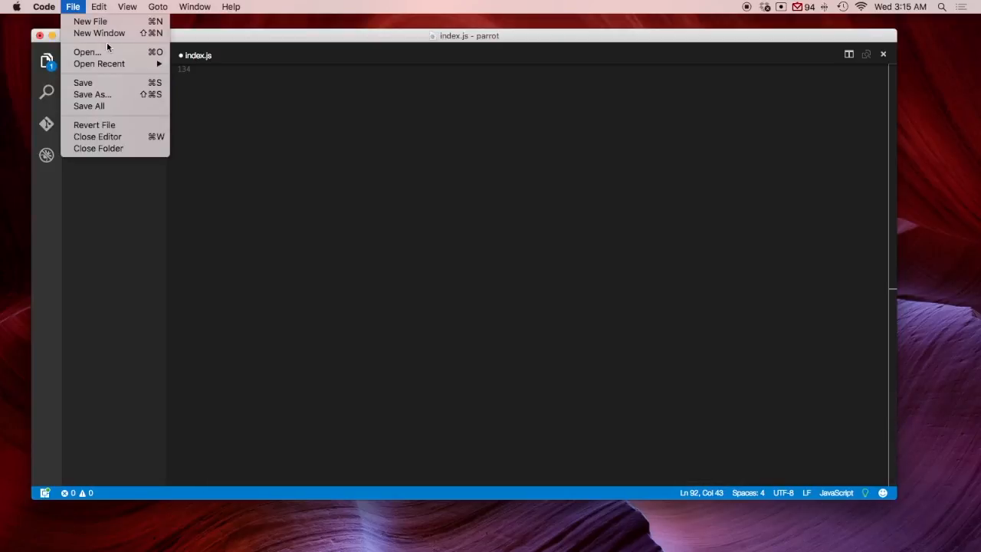
pyautogui.click(86, 52)
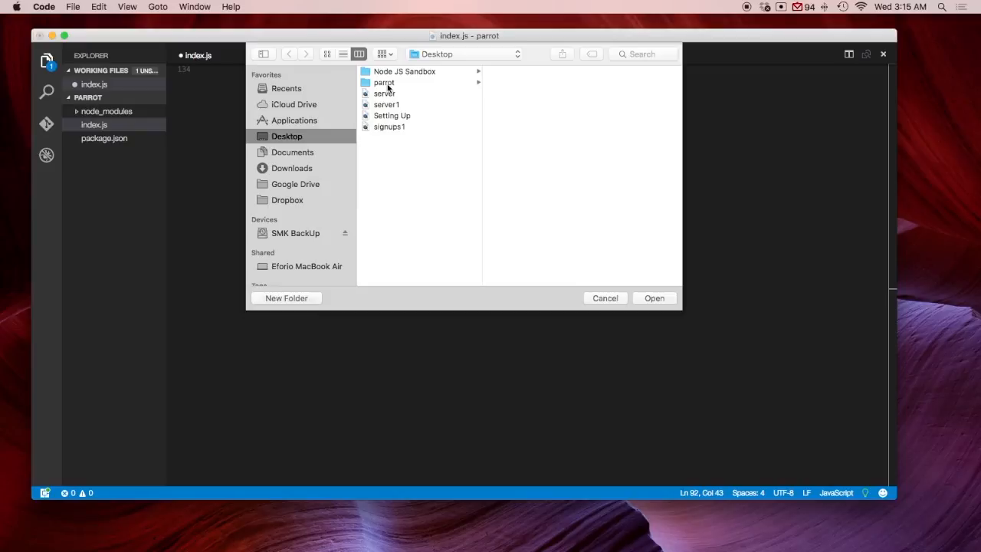
pyautogui.click(384, 82)
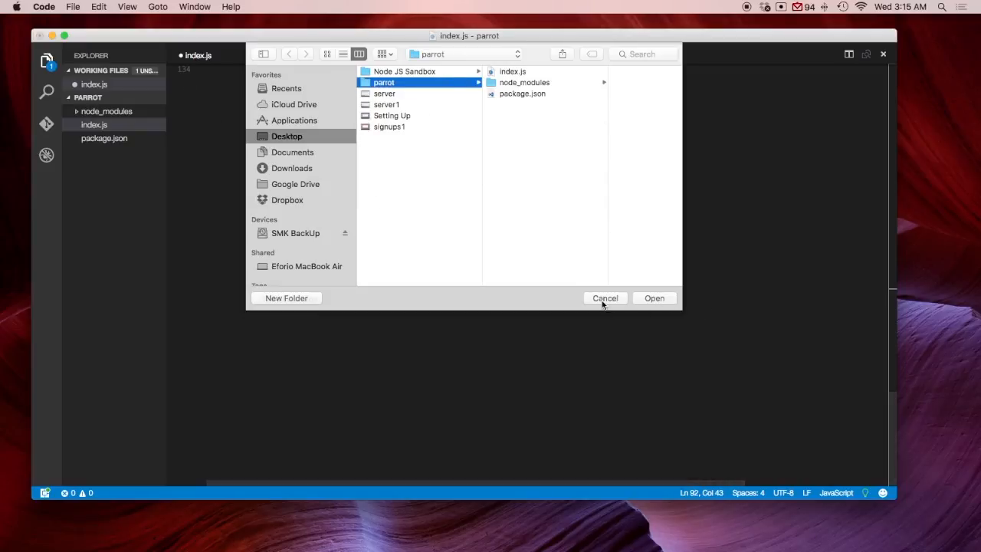
pyautogui.click(605, 298)
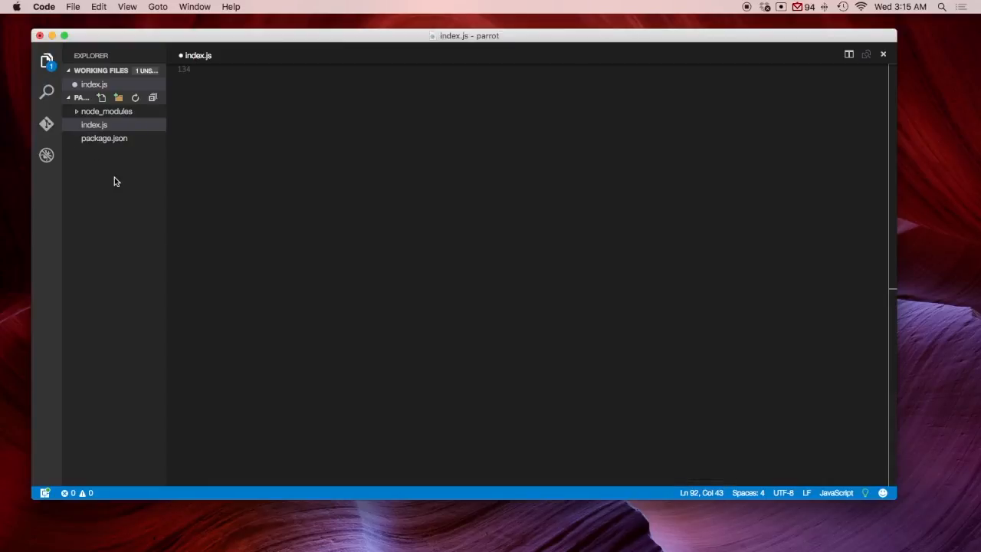
pyautogui.rightClick(93, 124)
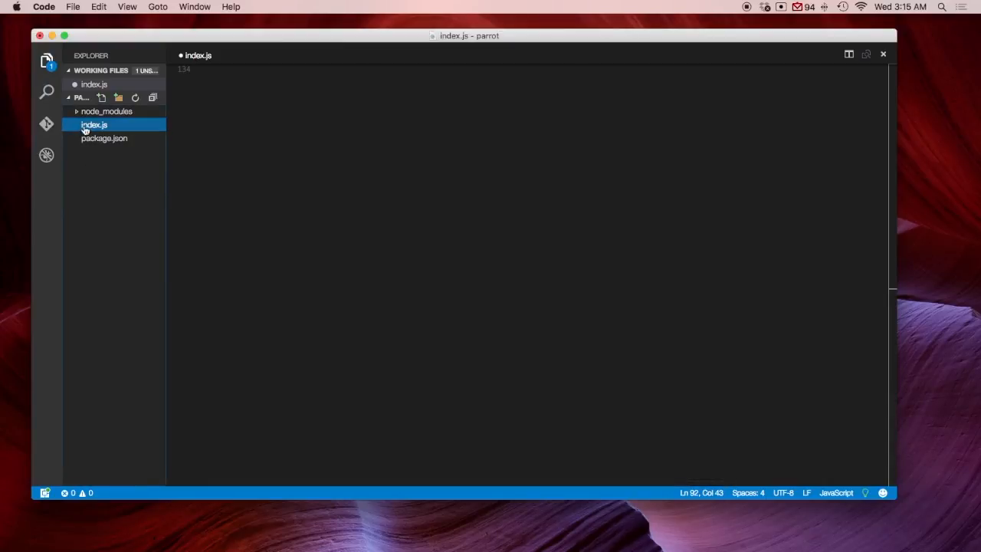
pyautogui.moveTo(103, 138)
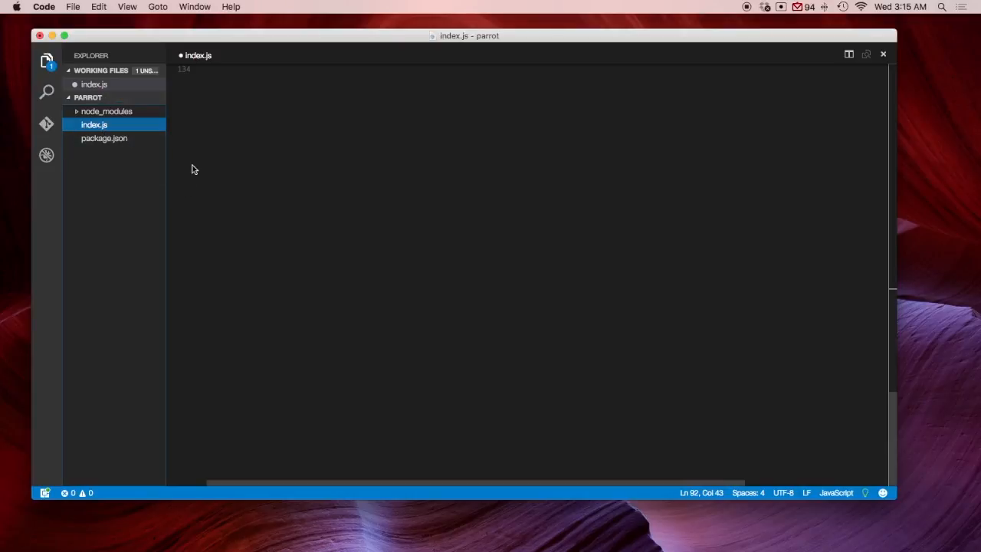
pyautogui.moveTo(279, 184)
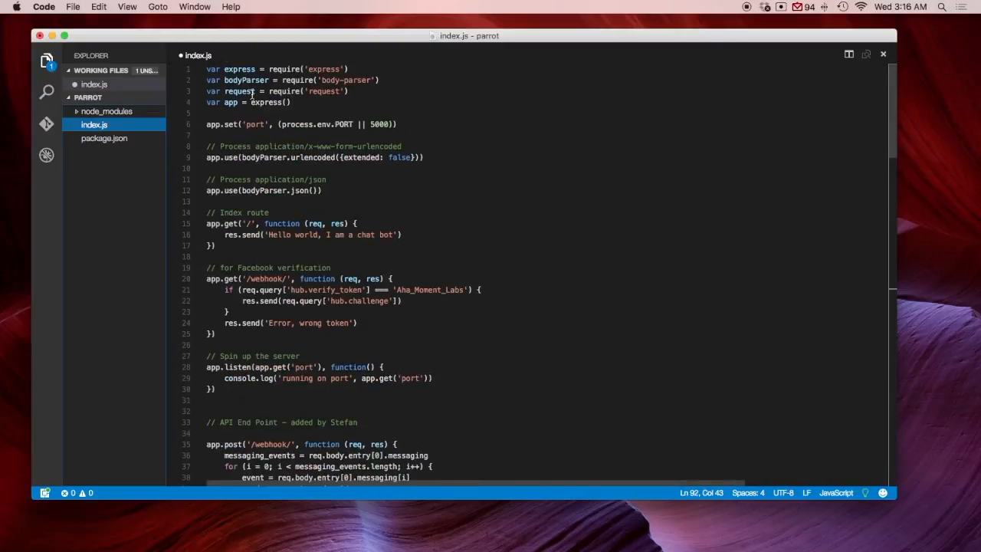
pyautogui.moveTo(329, 313)
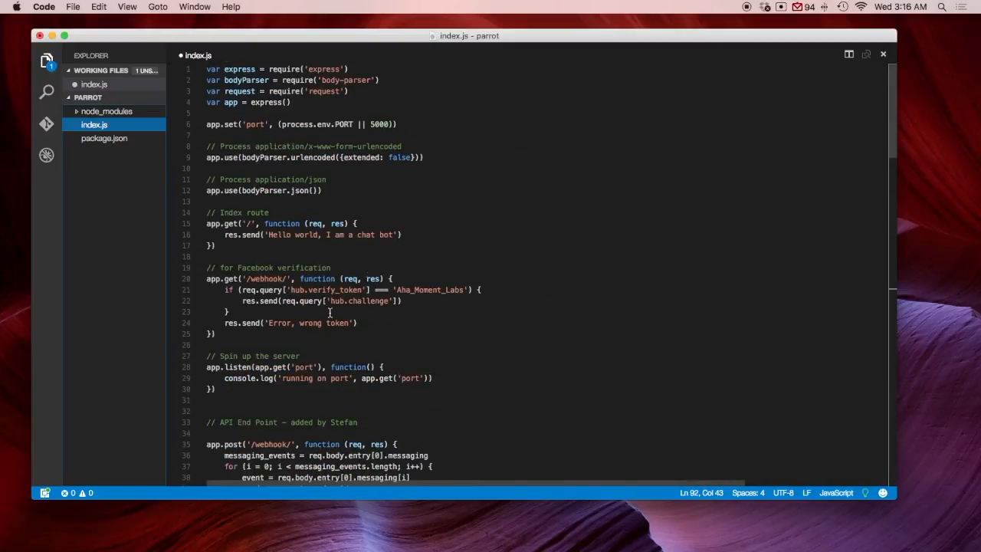
pyautogui.moveTo(351, 254)
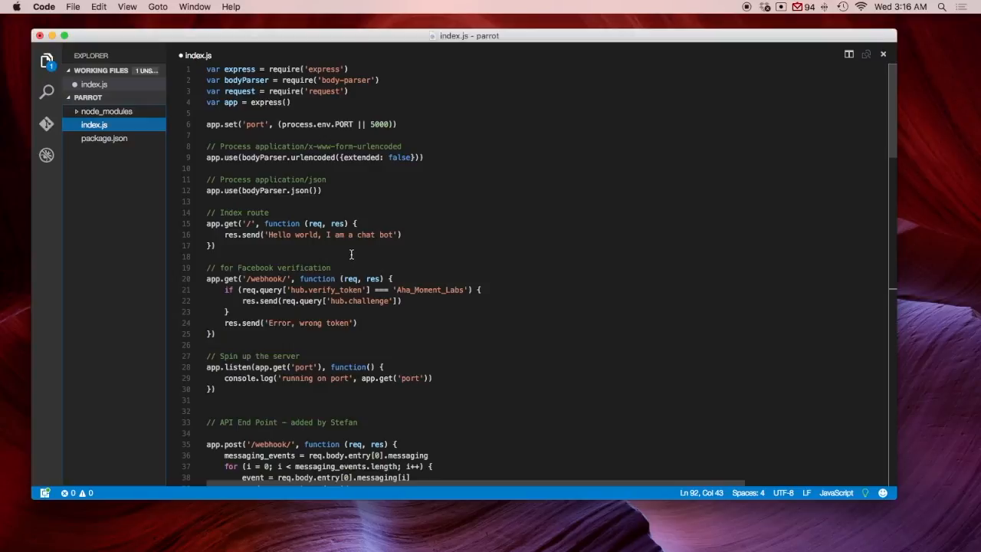
pyautogui.moveTo(350, 303)
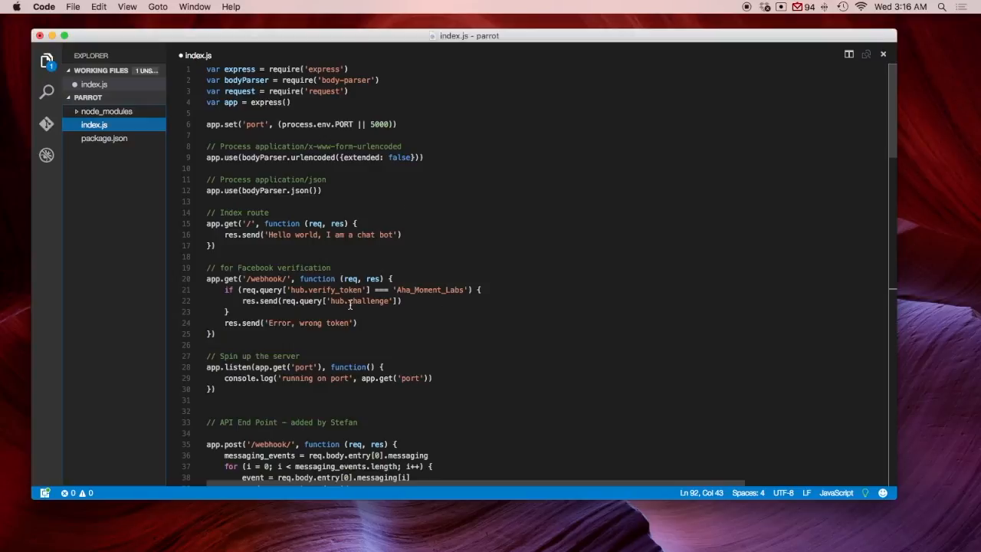
pyautogui.moveTo(285, 117)
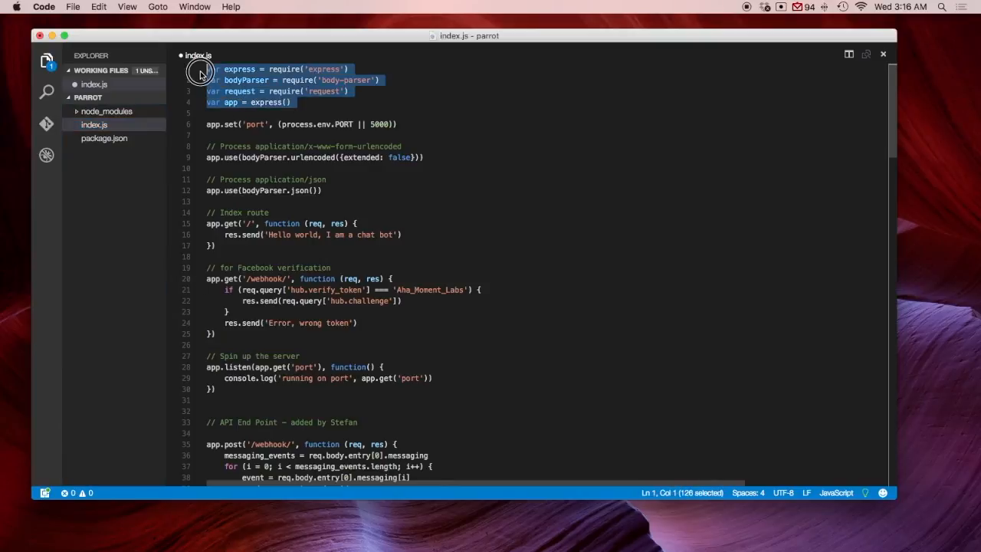
# - Highlight the express app setup and GET /webhook/ verification route, scrolling to app.post('/webhook/')
pyautogui.click(317, 91)
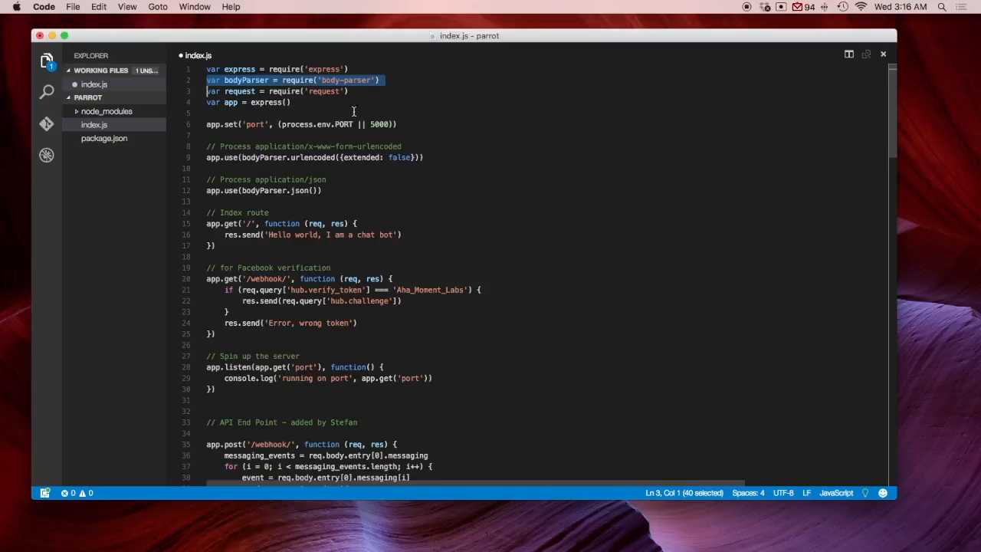
pyautogui.click(289, 101)
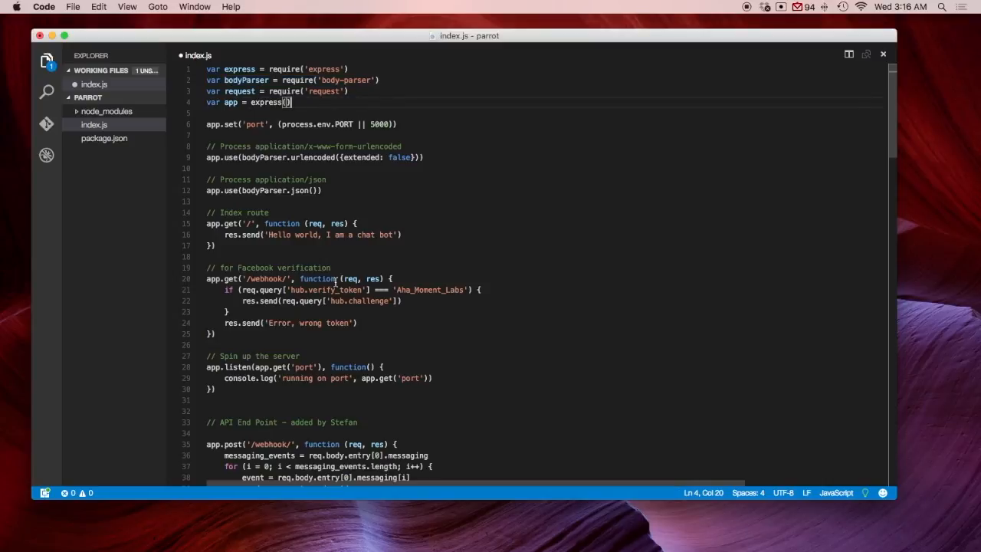
pyautogui.scroll(-3)
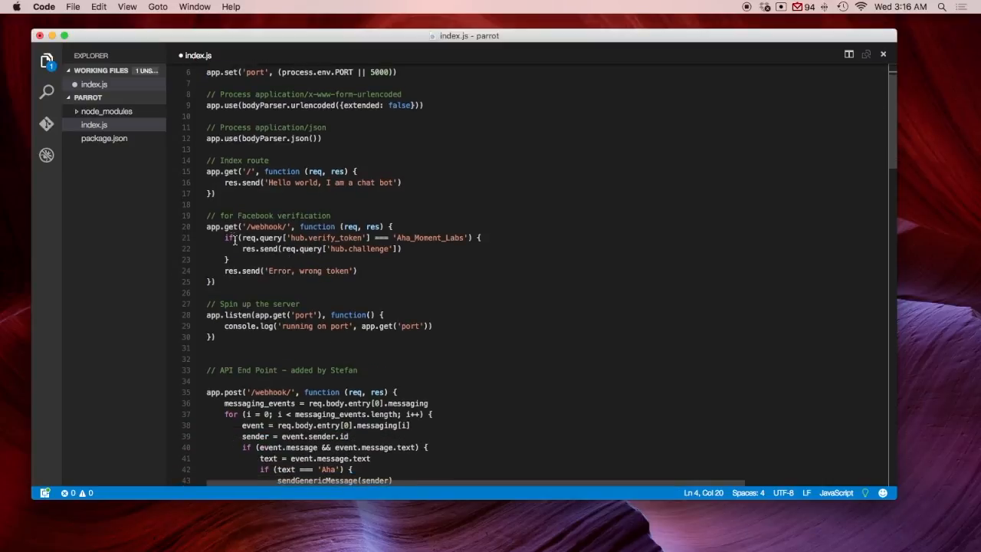
pyautogui.doubleClick(261, 226)
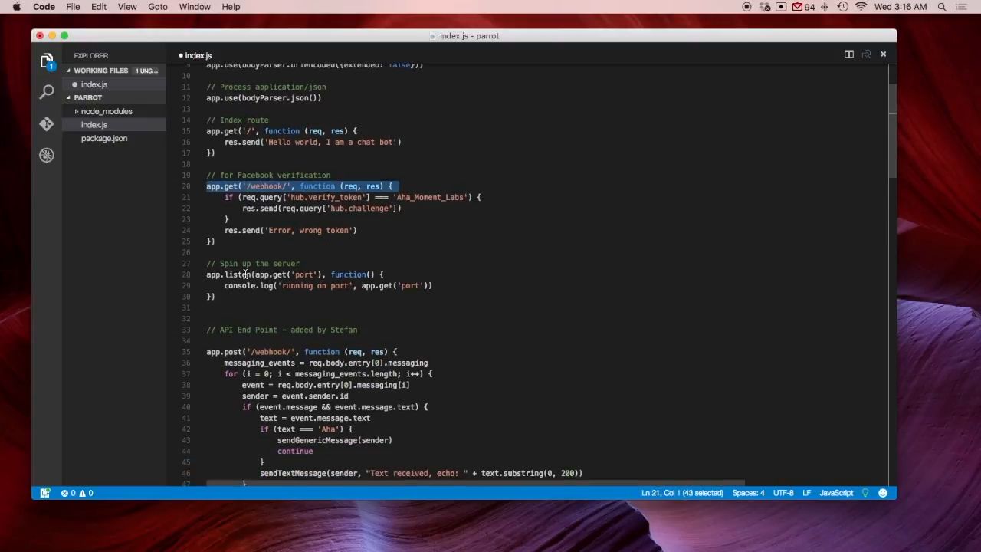
pyautogui.scroll(-3)
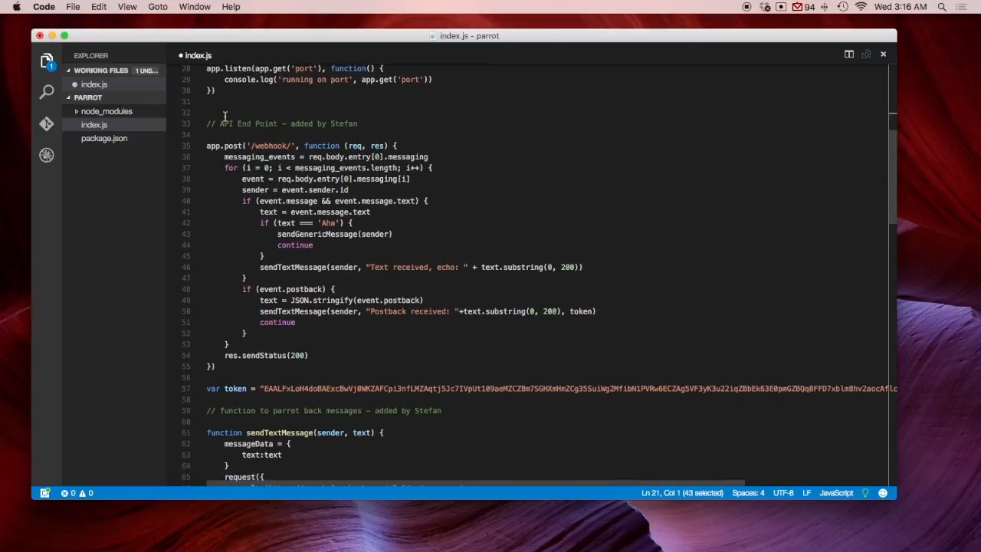
pyautogui.moveTo(315, 137)
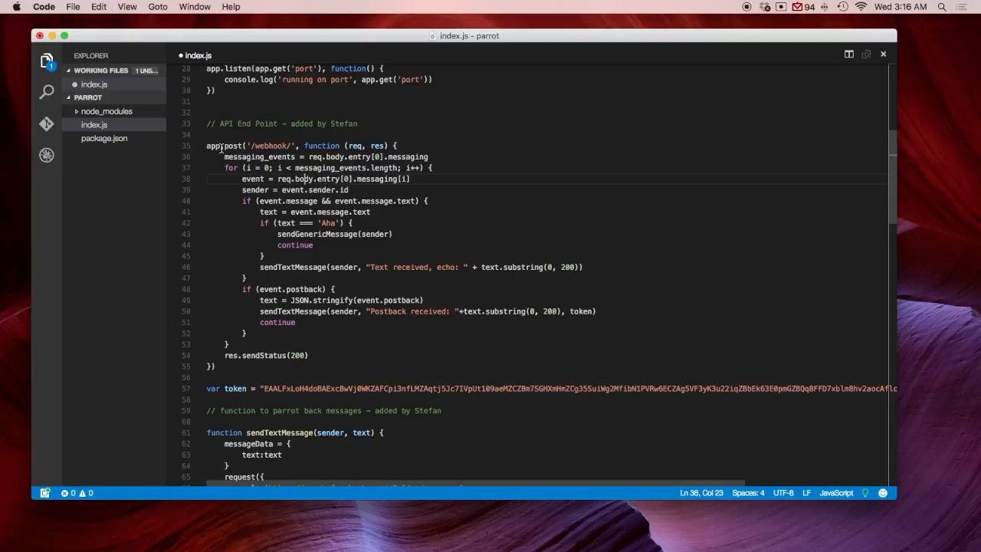
pyautogui.doubleClick(270, 146)
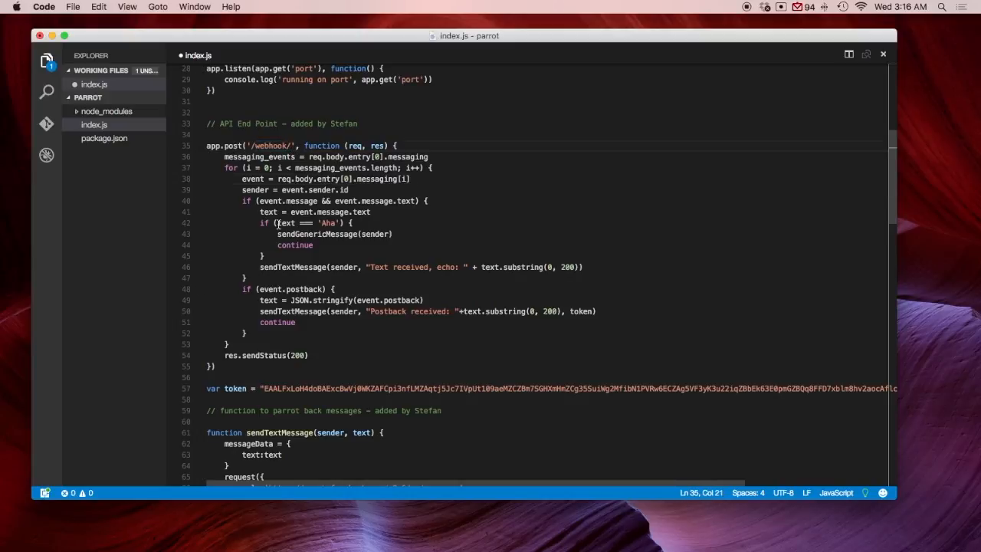
pyautogui.doubleClick(327, 222)
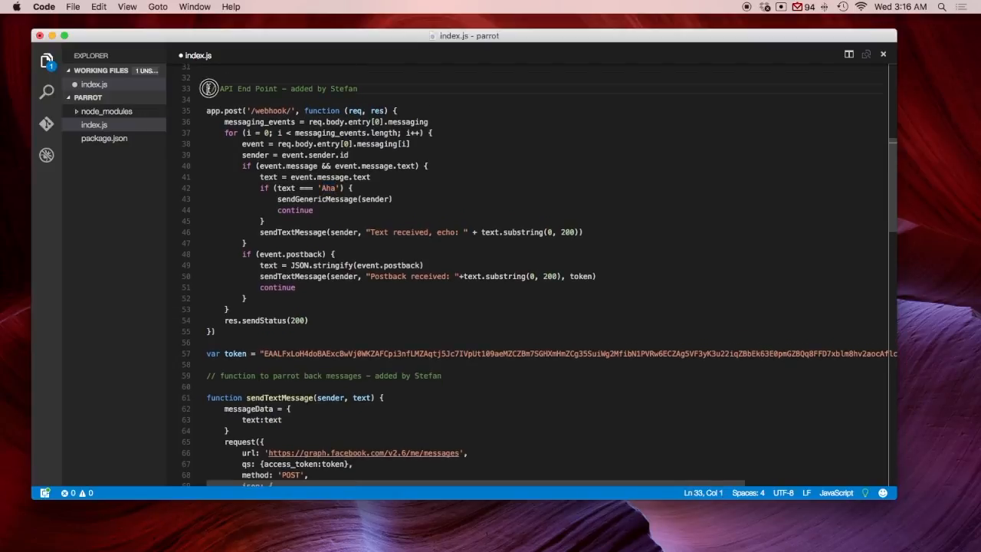
pyautogui.moveTo(208, 88); pyautogui.dragTo(442, 353)
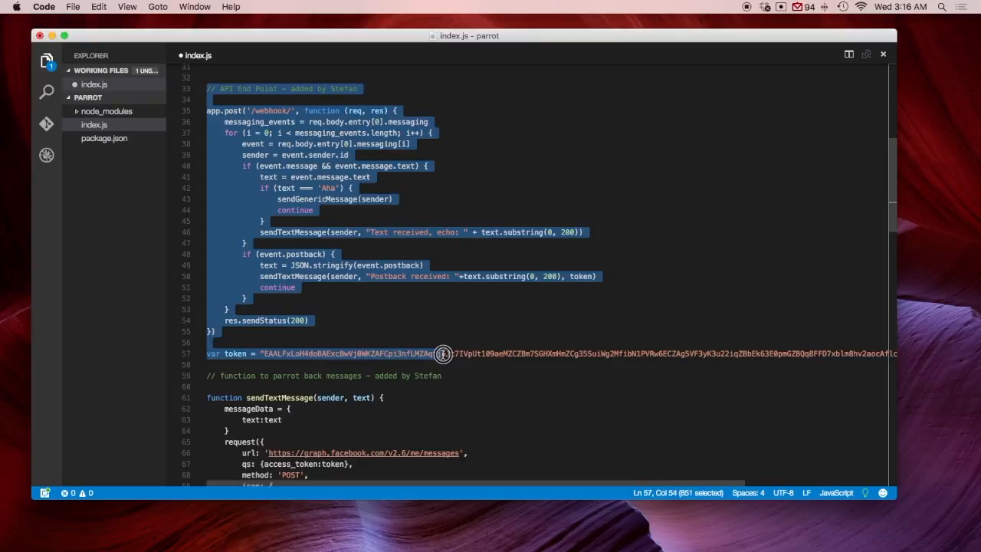
pyautogui.click(457, 375)
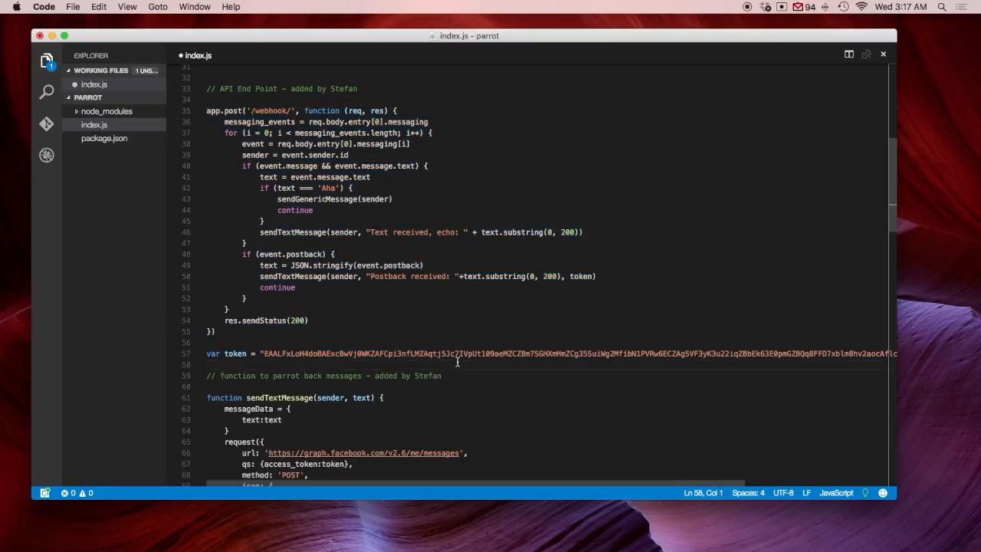
pyautogui.moveTo(324, 184)
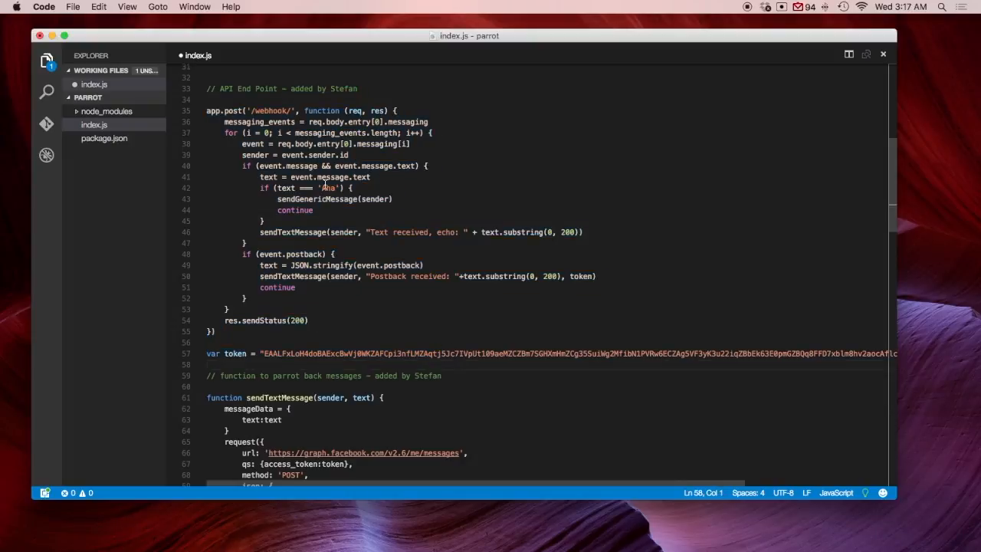
pyautogui.doubleClick(328, 188)
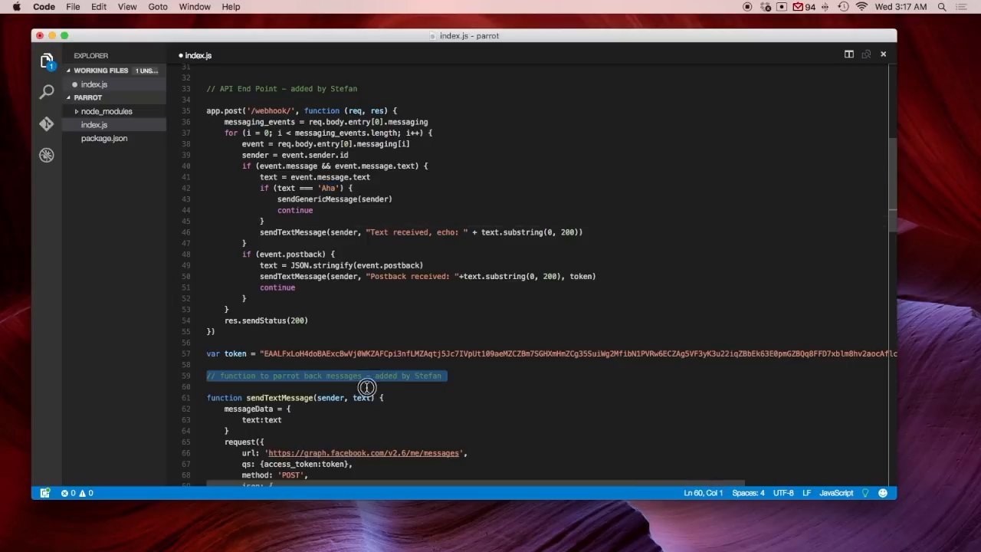
# - Scroll down to sendGenericMessage and highlight 'generic' in its template_type value
pyautogui.scroll(-3)
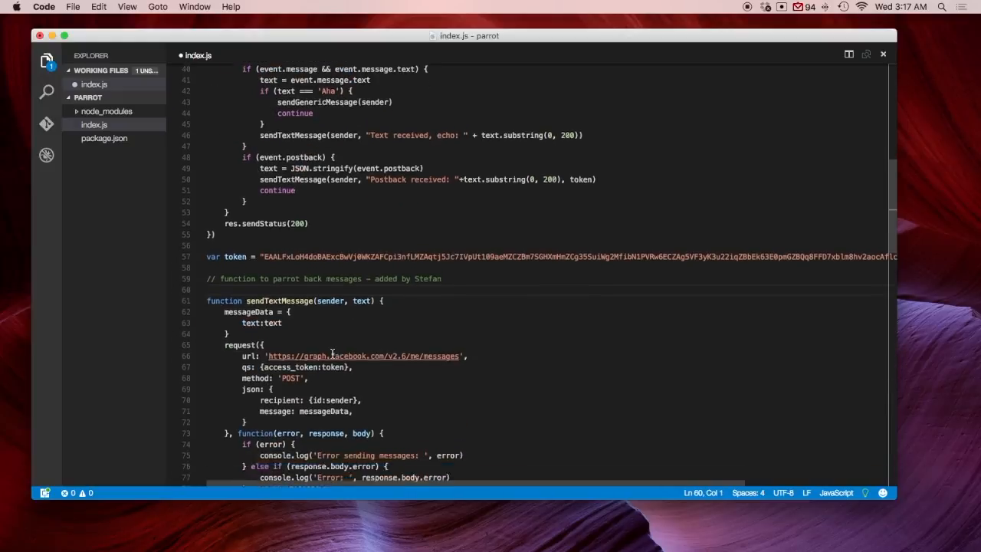
pyautogui.scroll(-3)
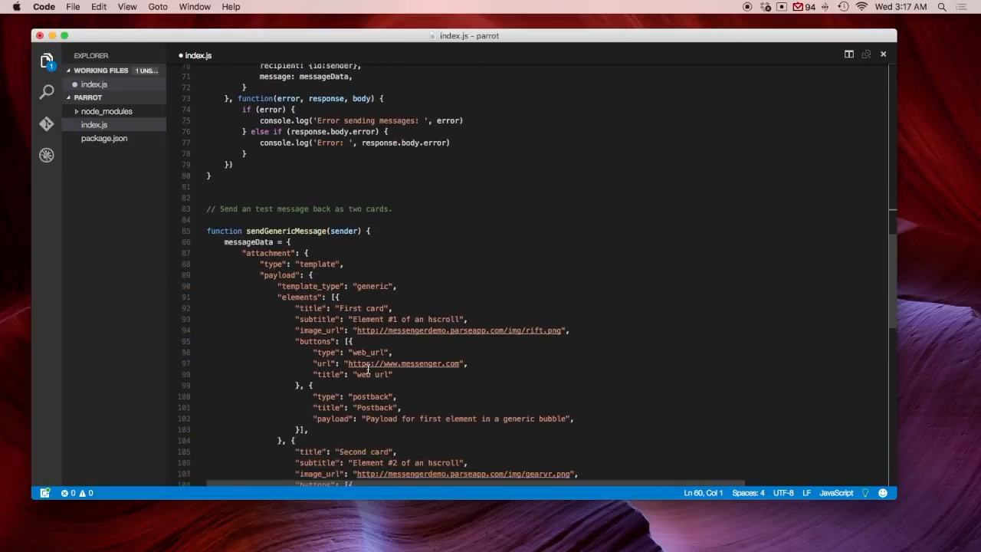
pyautogui.scroll(-3)
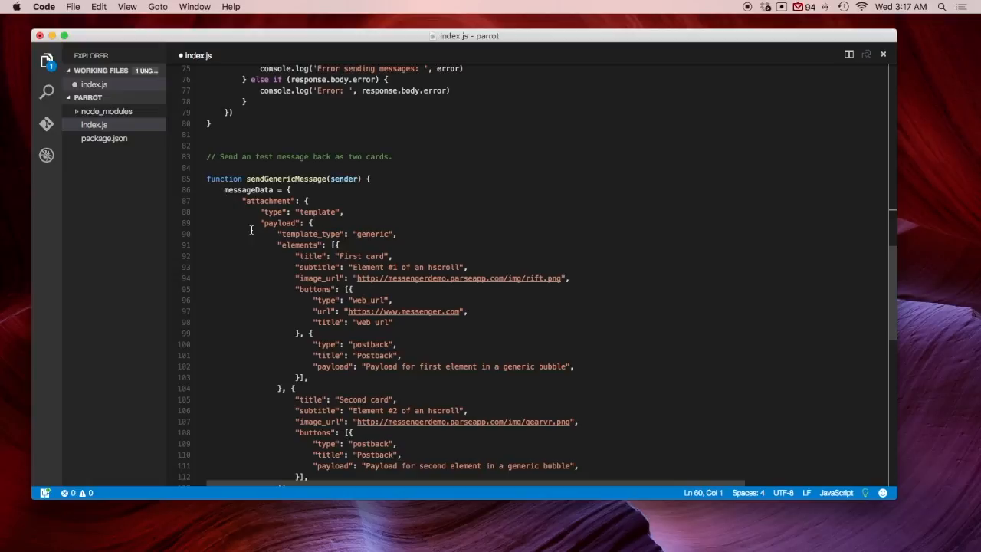
pyautogui.scroll(-3)
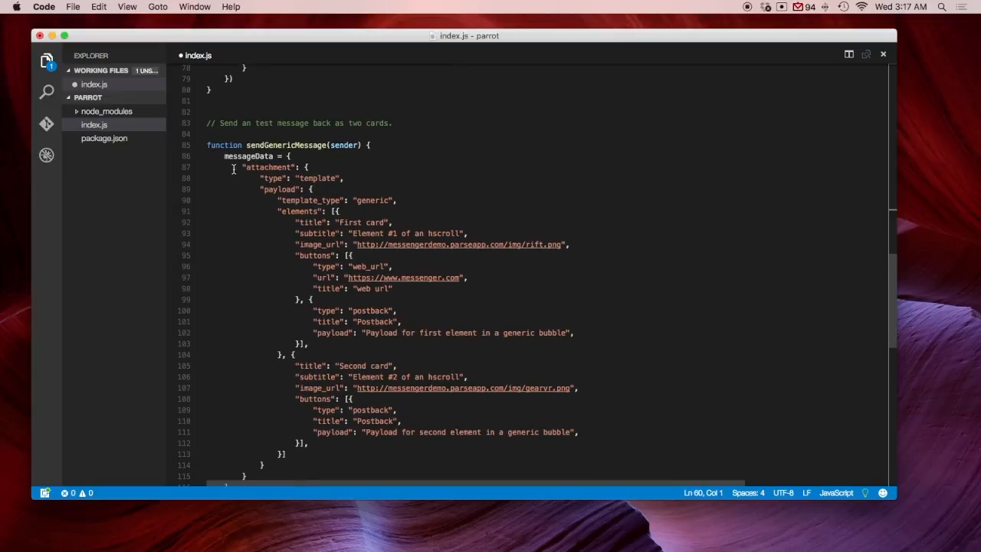
pyautogui.doubleClick(373, 200)
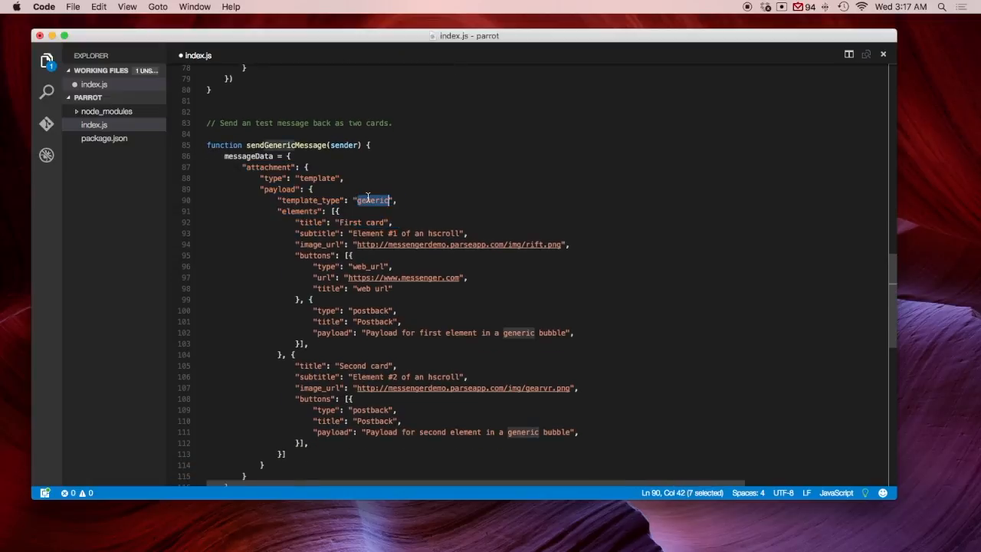
pyautogui.moveTo(308, 223)
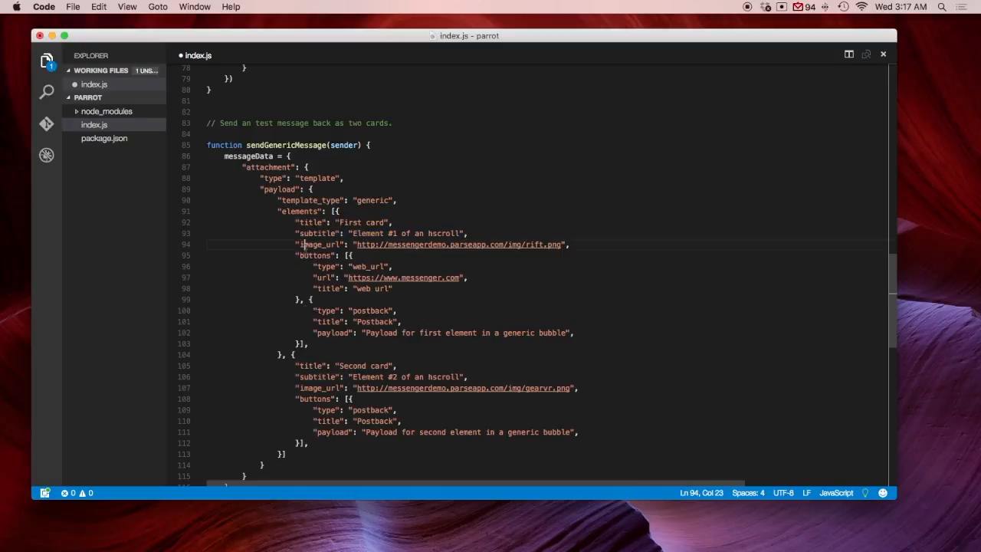
pyautogui.click(310, 255)
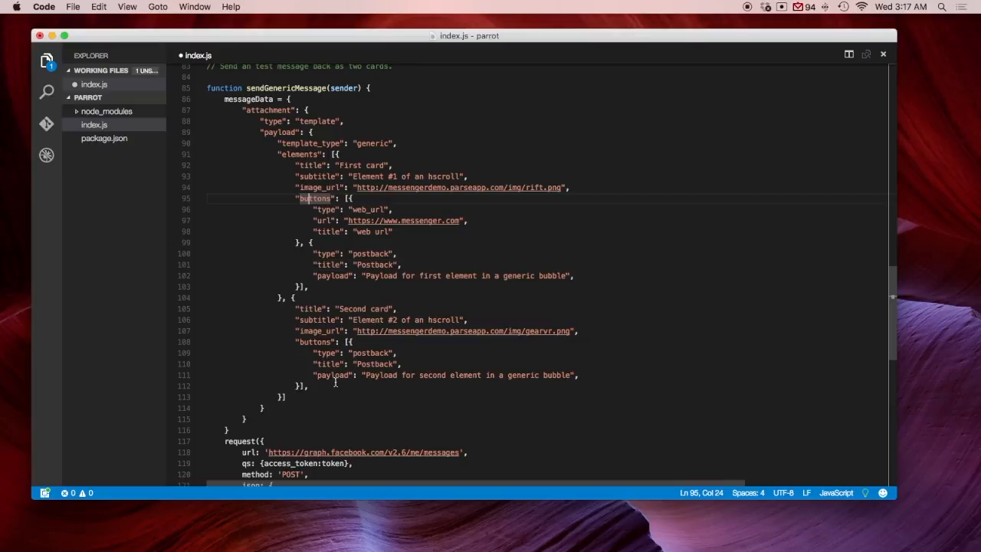
pyautogui.scroll(-3)
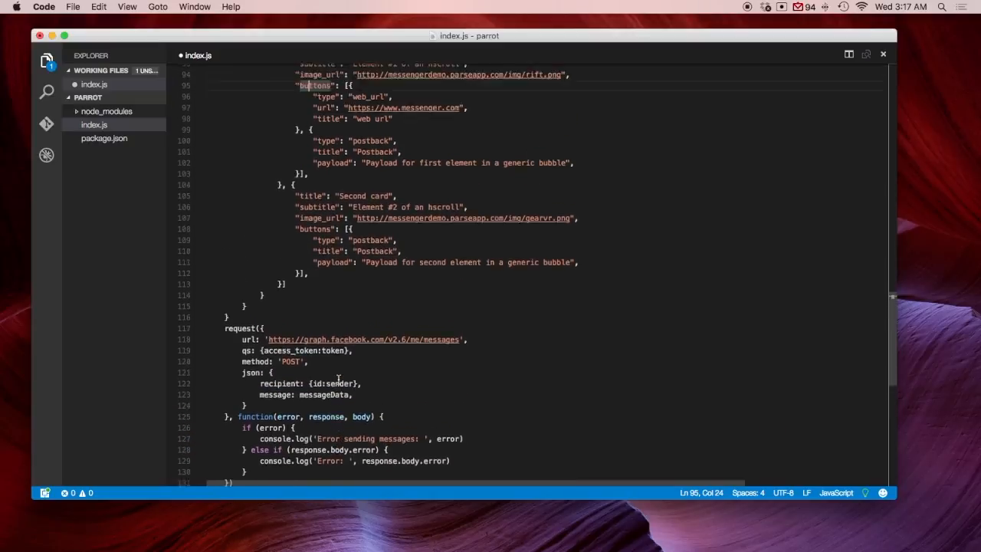
pyautogui.scroll(3)
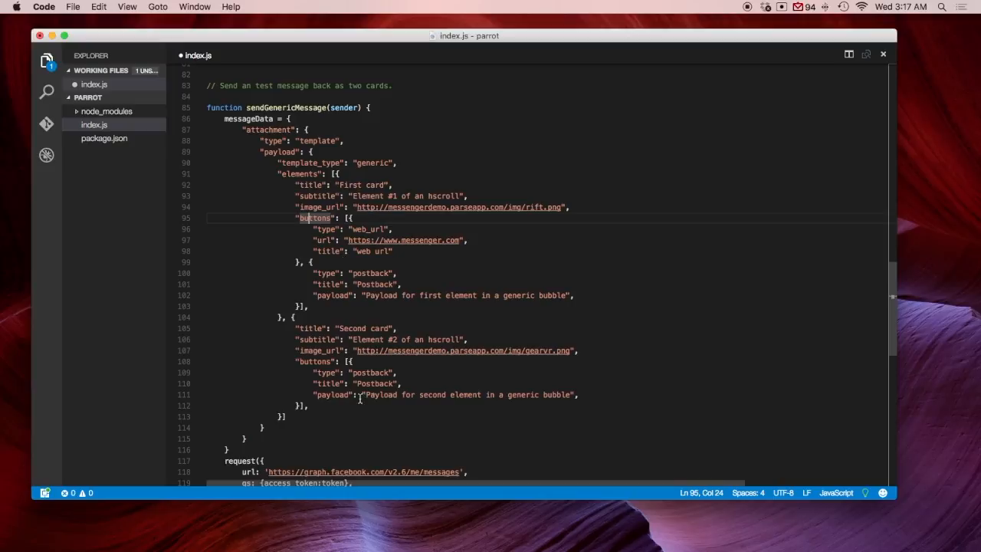
pyautogui.scroll(3)
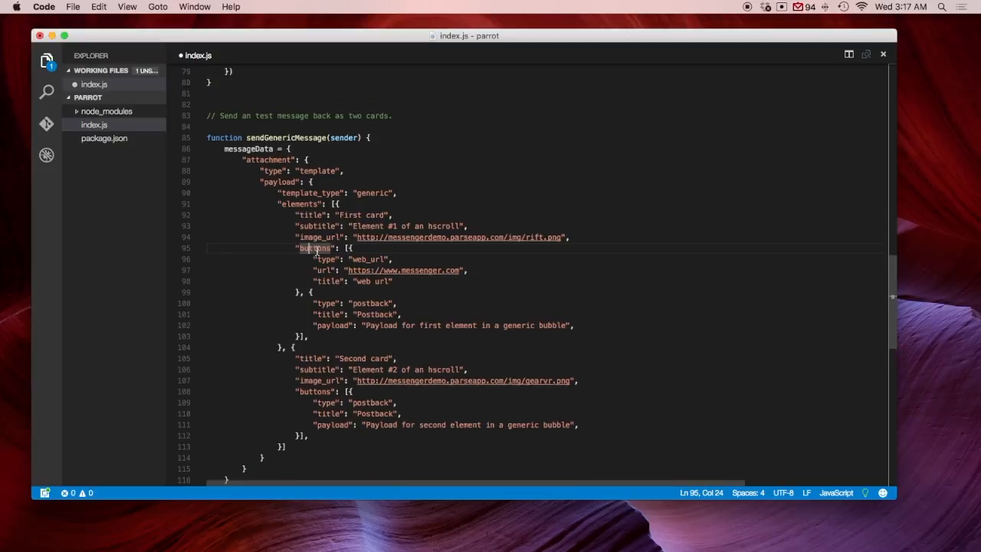
pyautogui.scroll(3)
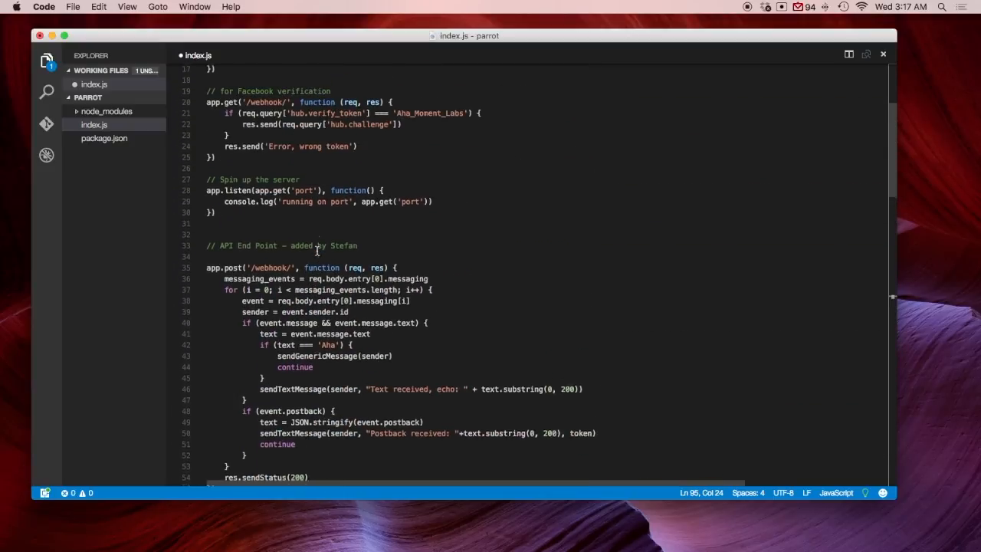
pyautogui.scroll(3)
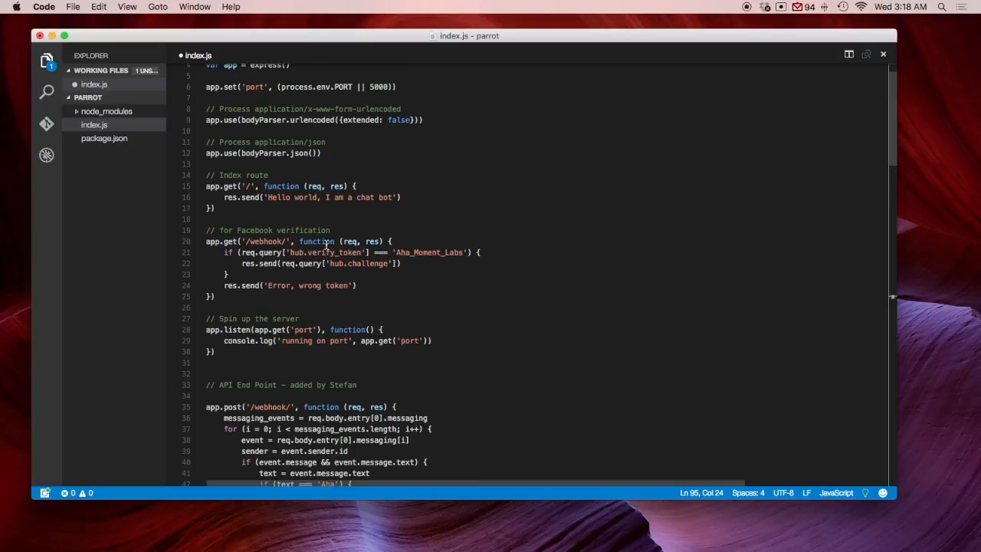
pyautogui.scroll(-3)
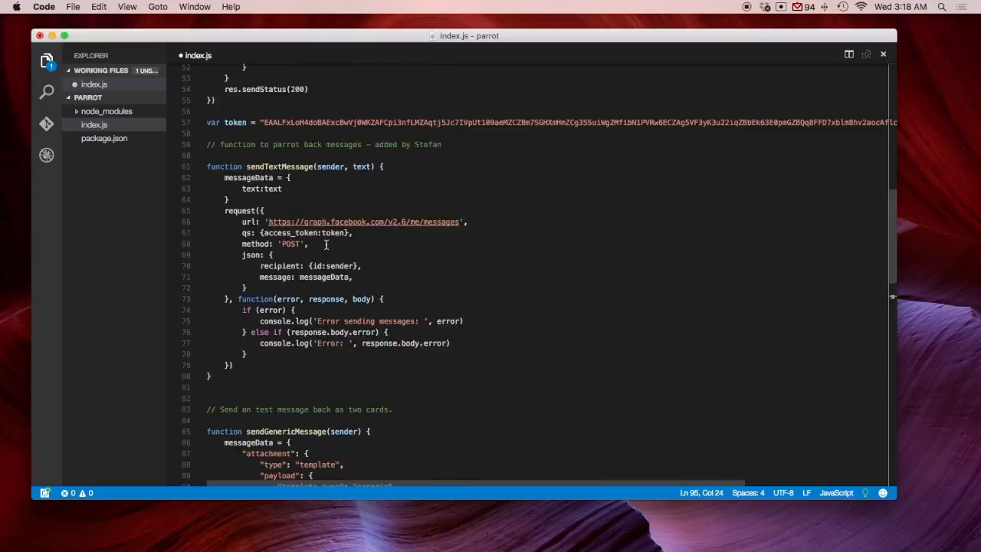
pyautogui.scroll(-3)
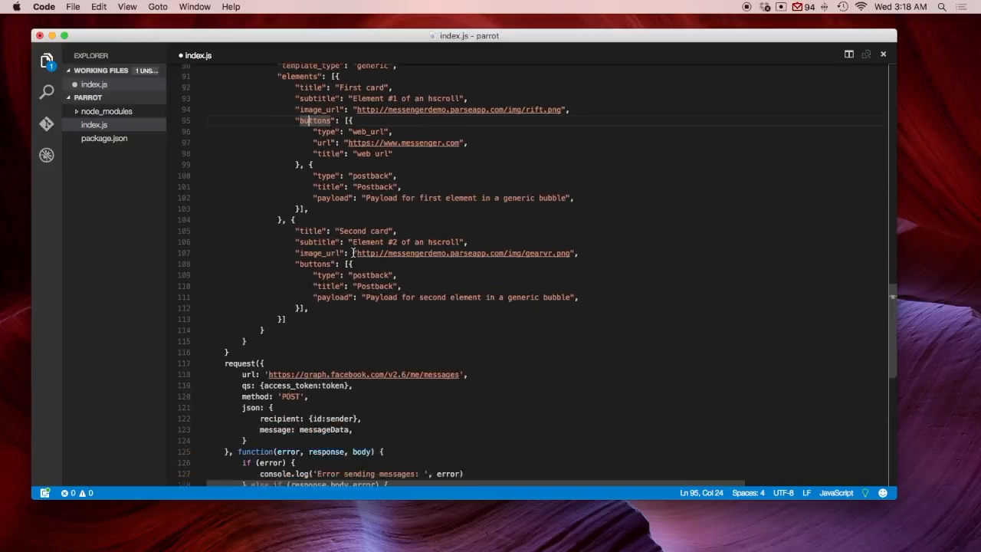